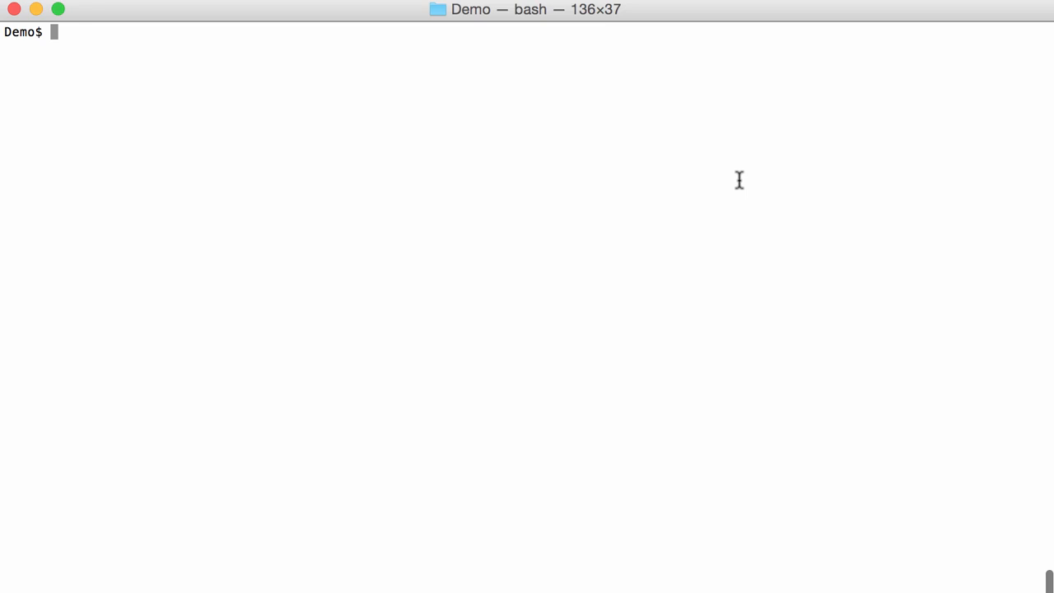
- Enter an oledump.py command for the 24708d87…vir.zip sample
type("./ole")
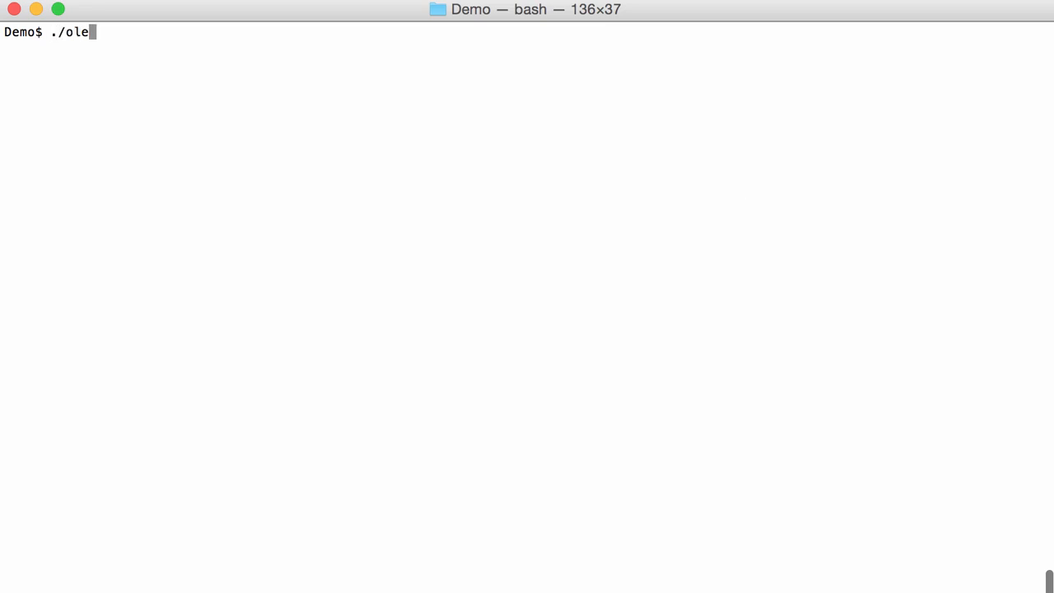
type("dump.py 24708d87f5c812fa30e41d7f0fc89e92370773ad8af4494ba1d2adf9cdee56da.vir.zip")
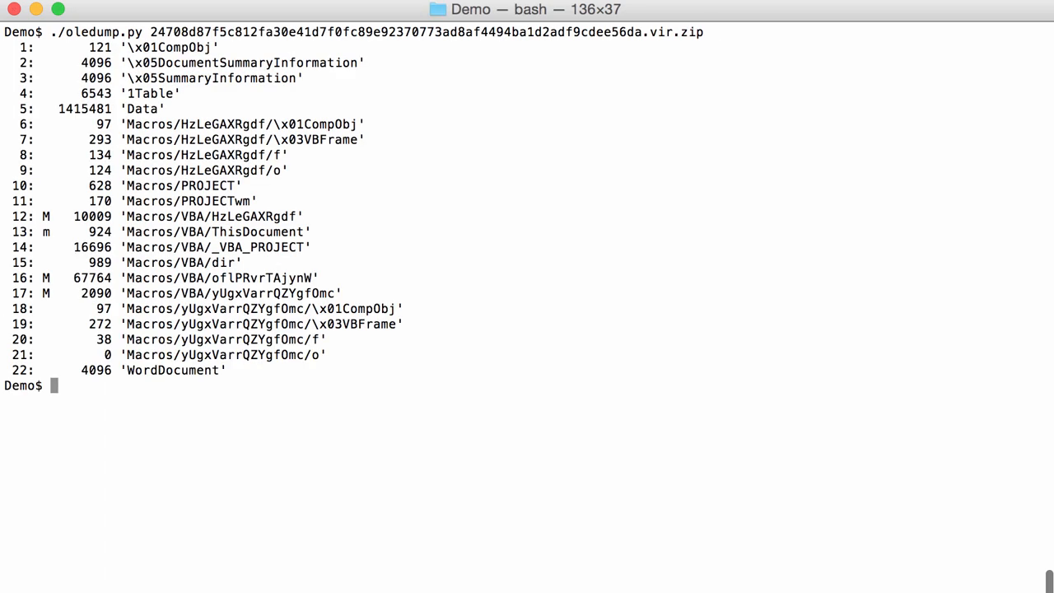
mouse_move(183, 340)
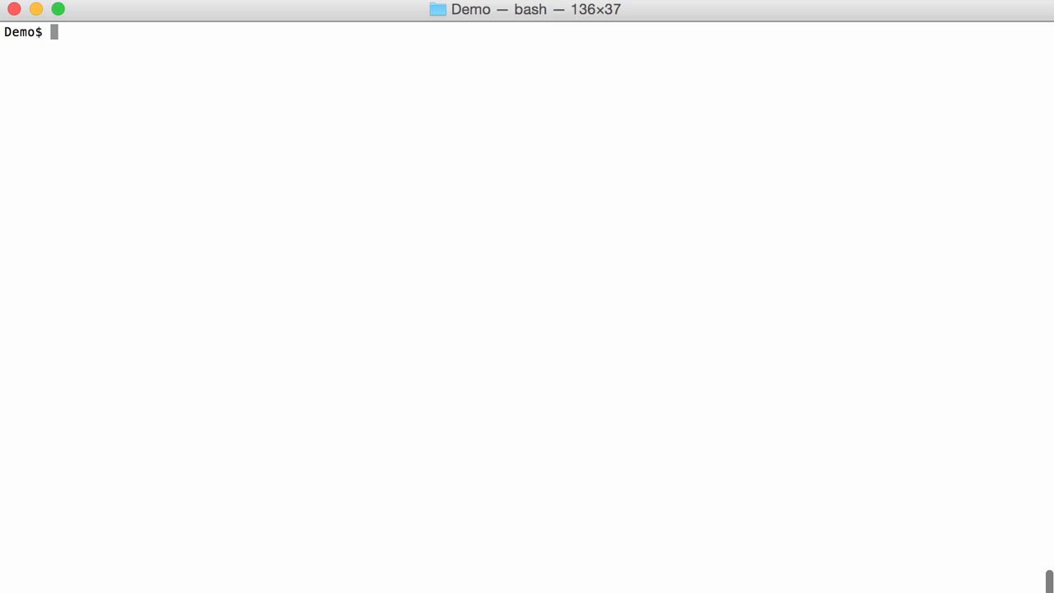
type("./oledump.py 24708d87f5c812fa30e41d7f0fc89e92370773ad8af4494ba1d2adf9cdee56da.vir.zip")
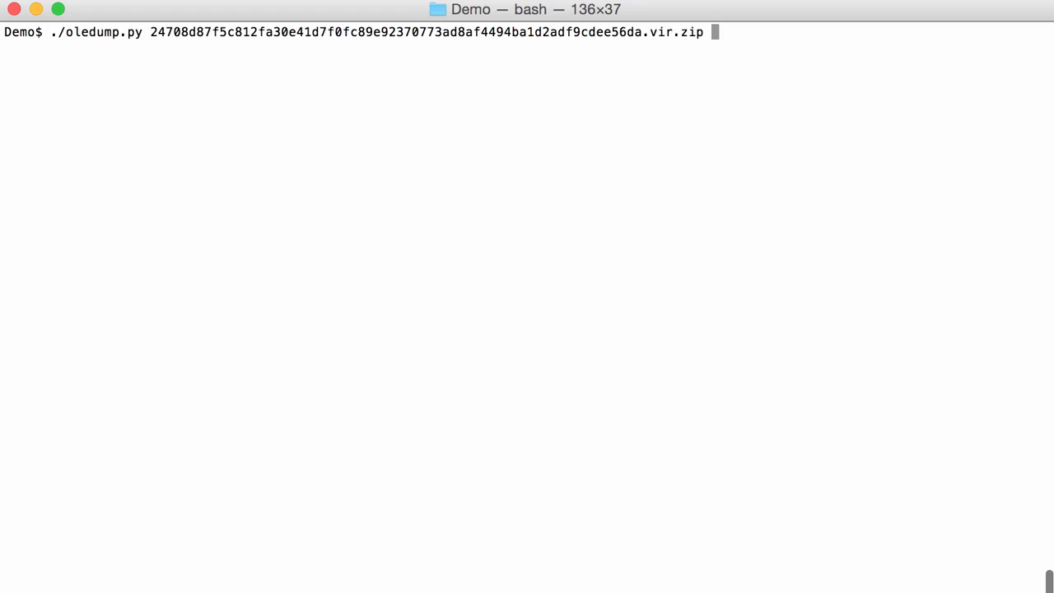
- Clear the screen and run oledump.py on f450ab337c93b7cb62599b0f6aa485e8.vir
type("cle")
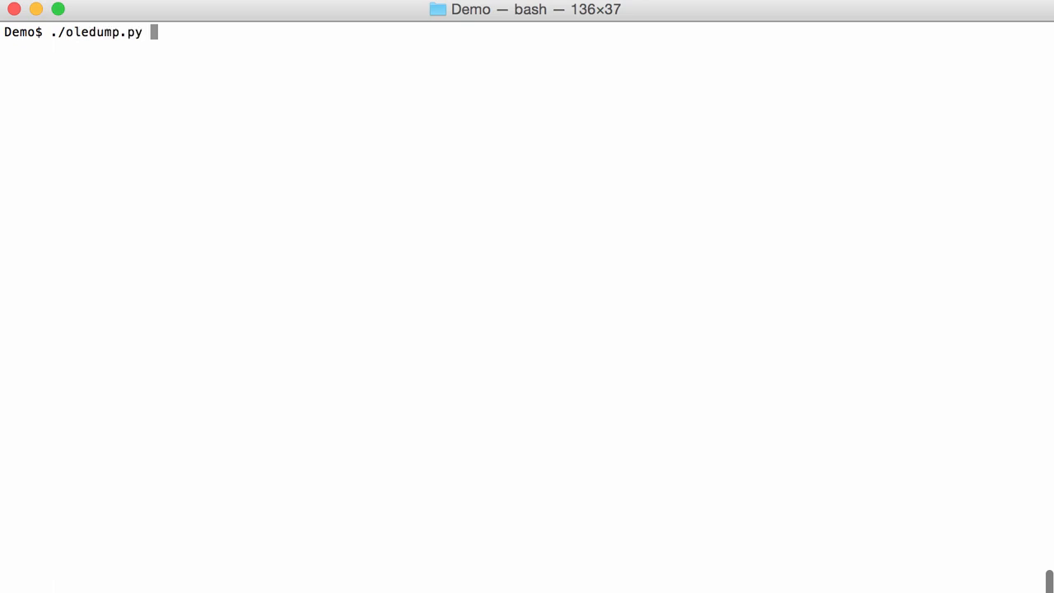
type("f450ab337c93b7cb62599b0f6aa485e8.vir")
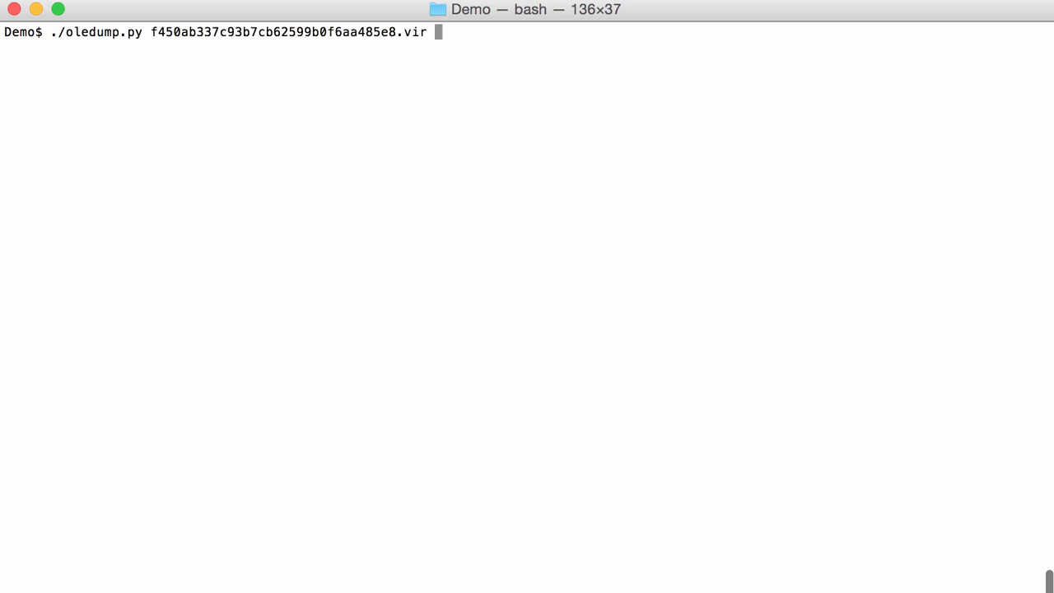
key("Return")
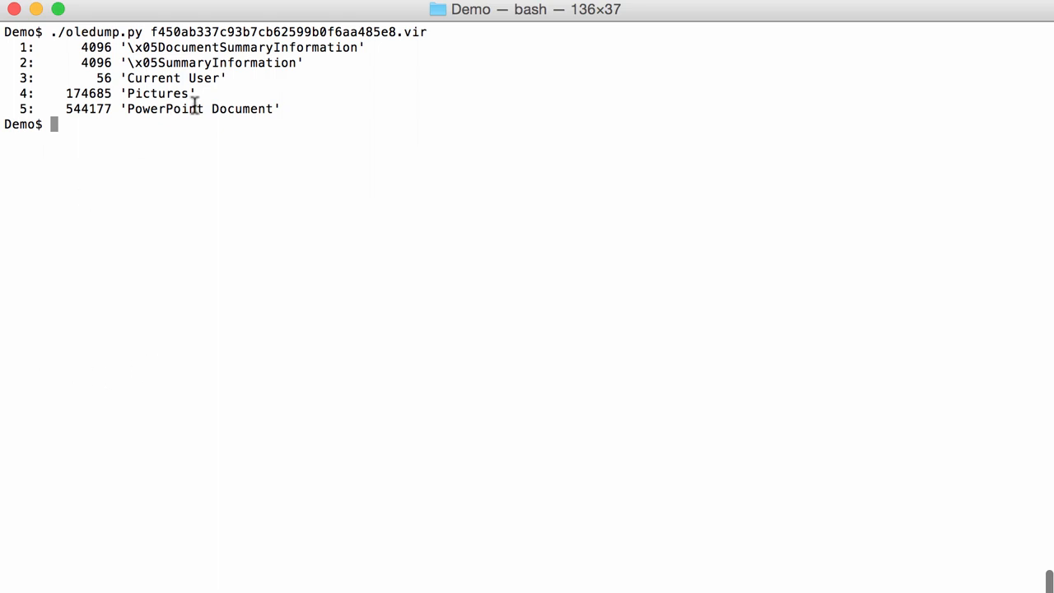
mouse_move(242, 121)
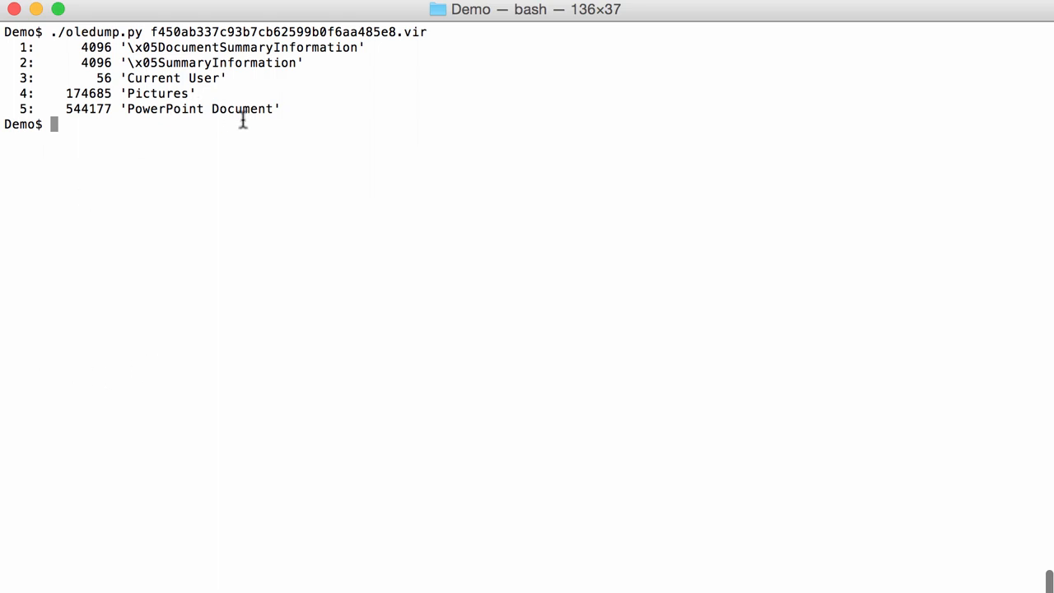
mouse_move(111, 100)
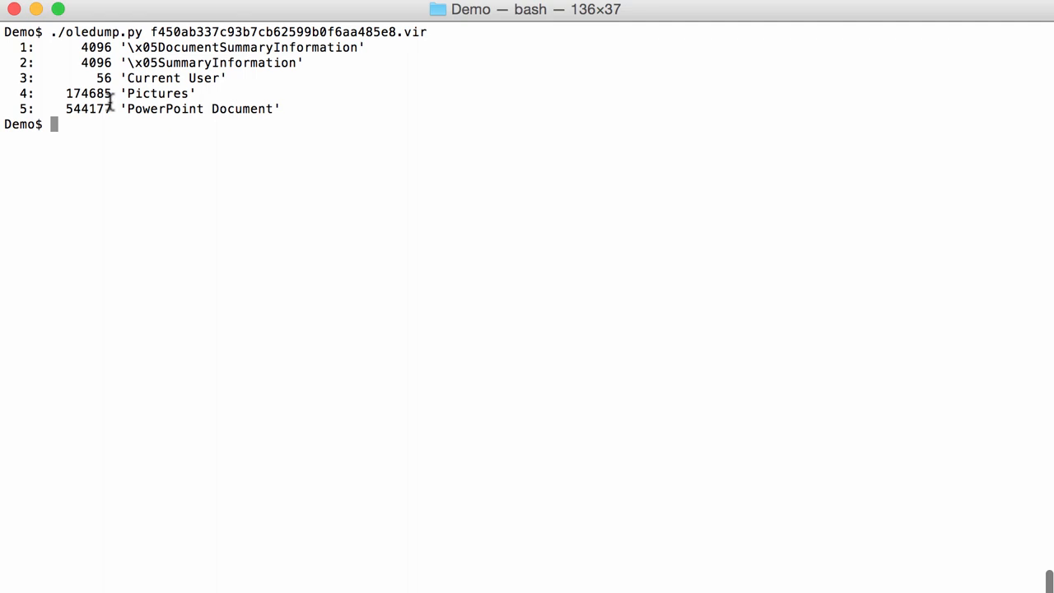
mouse_move(219, 47)
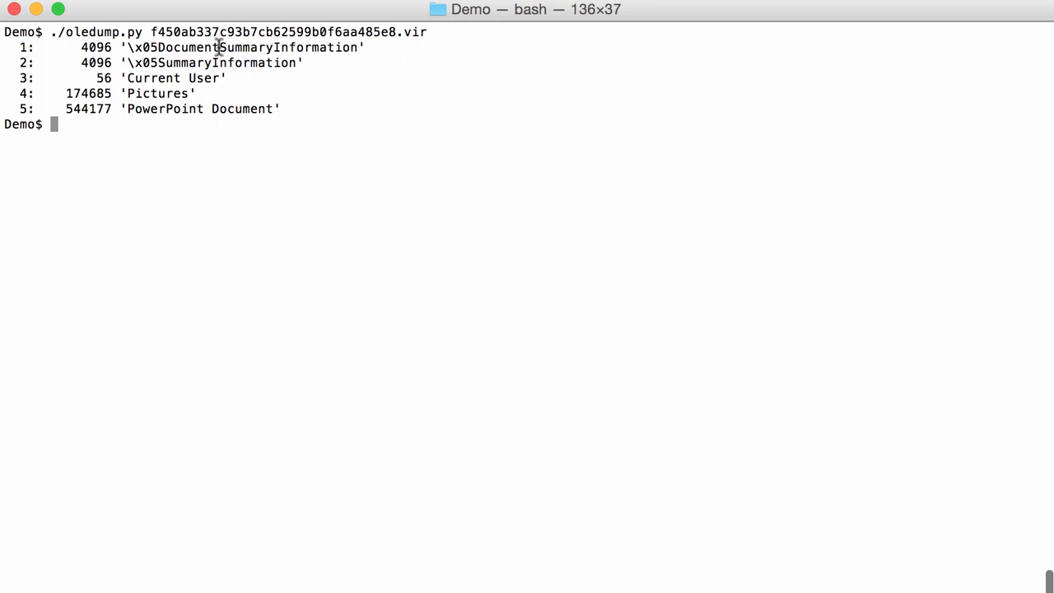
mouse_move(264, 136)
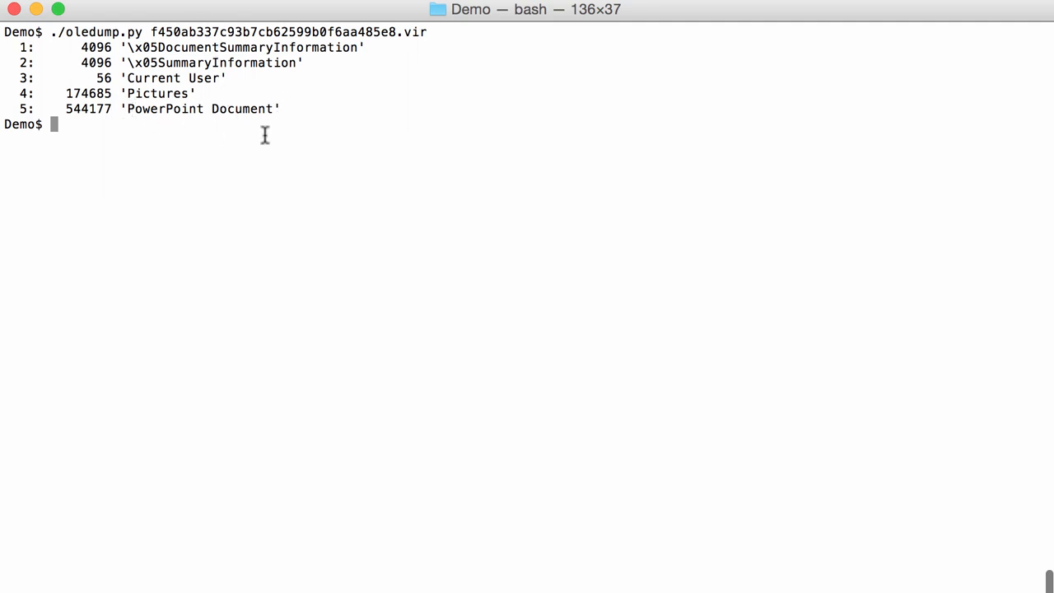
mouse_move(314, 121)
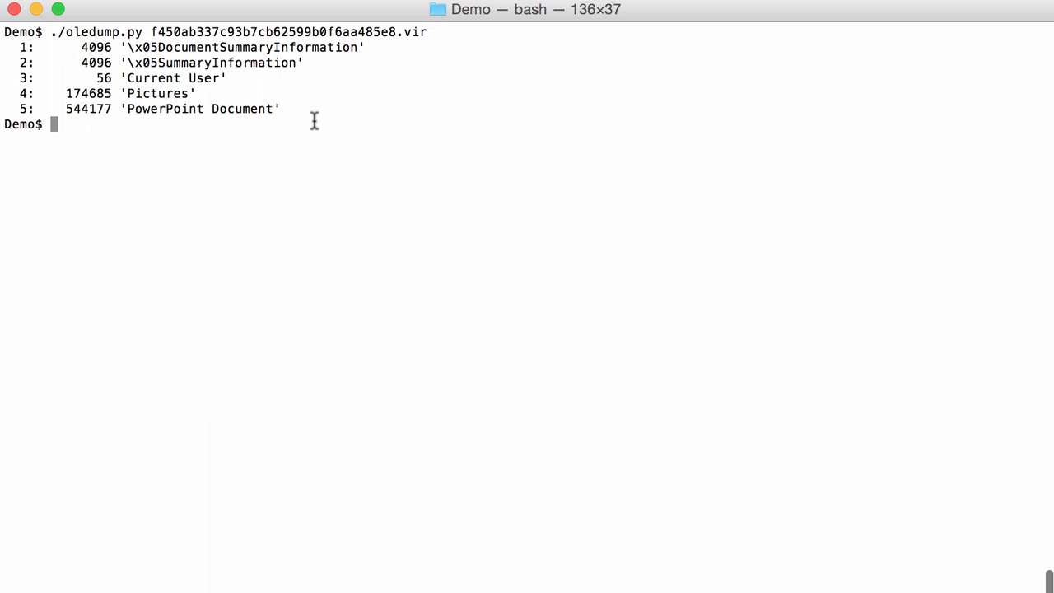
mouse_move(233, 116)
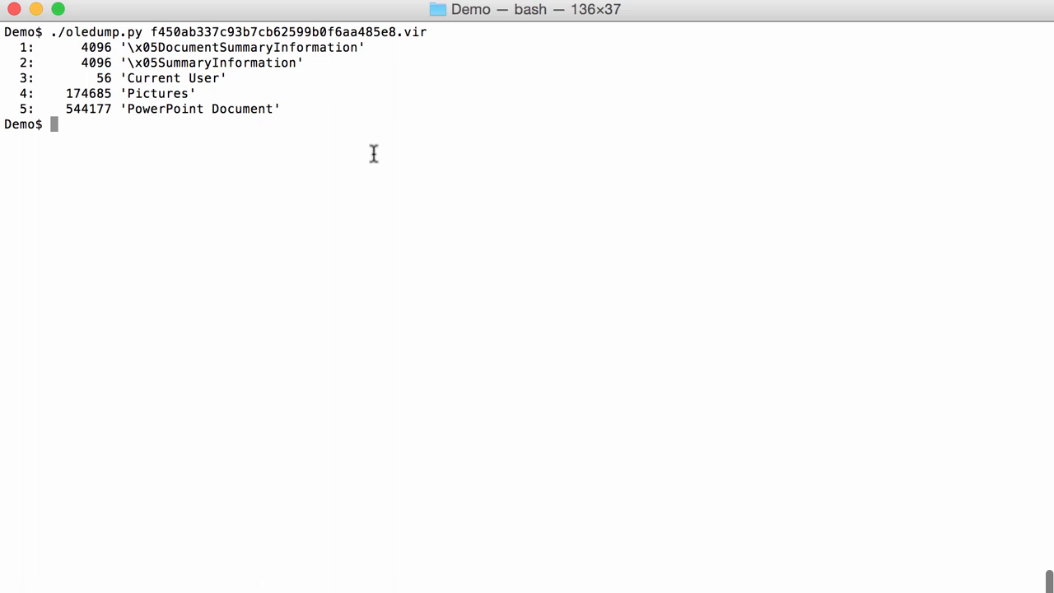
mouse_move(206, 107)
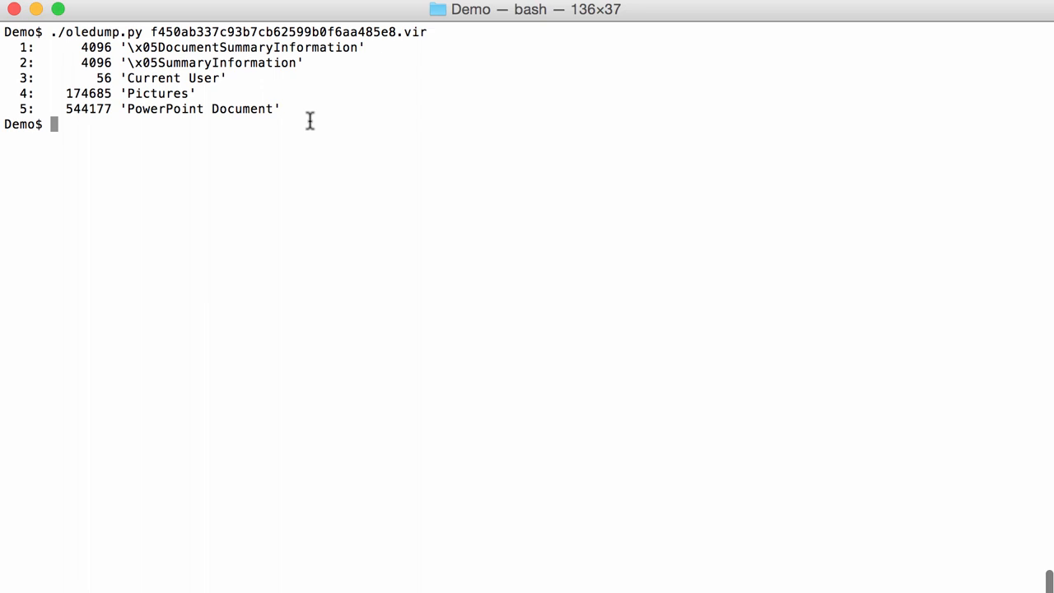
mouse_move(284, 120)
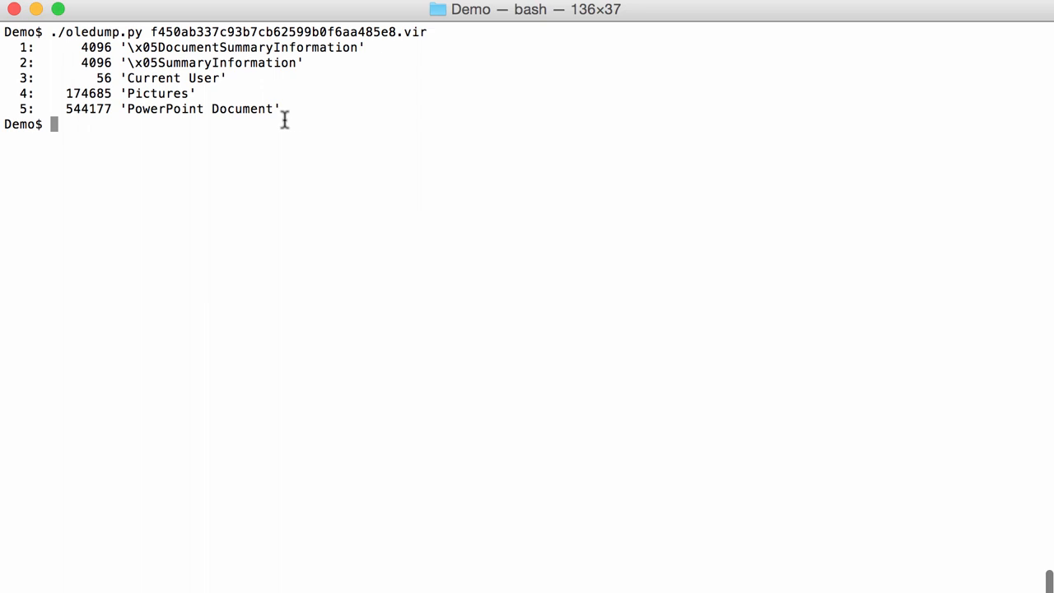
mouse_move(203, 118)
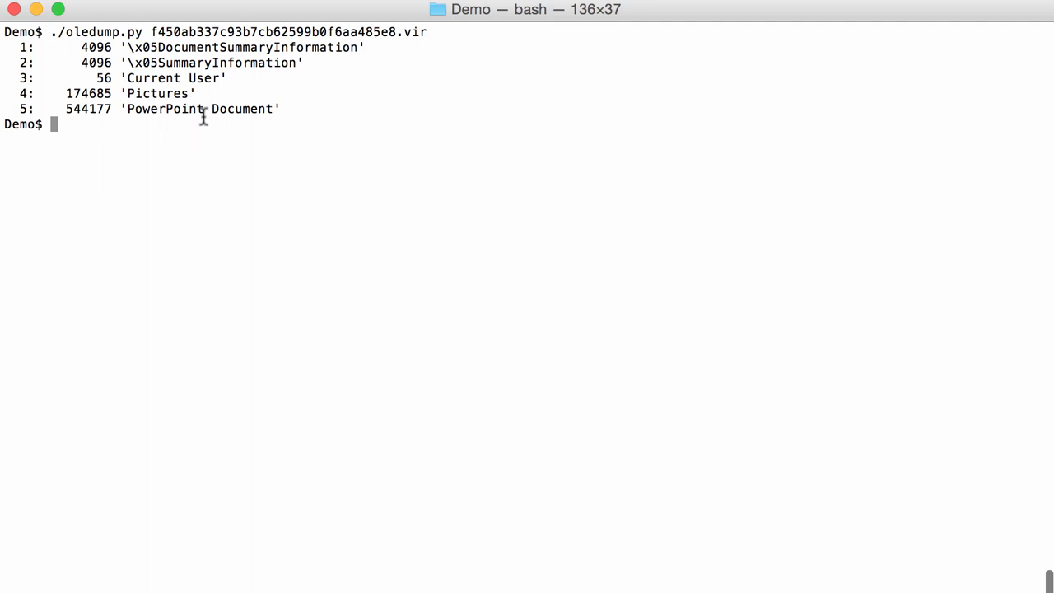
- Clear, then rerun the sample with -p plugin_ppt piped to more
type("clear")
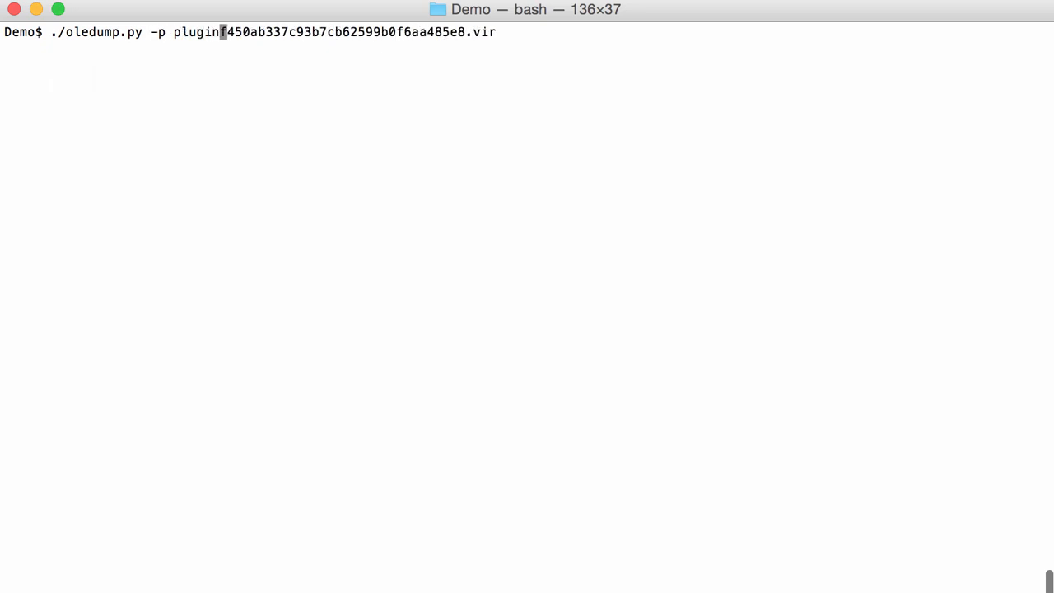
type("_ppt")
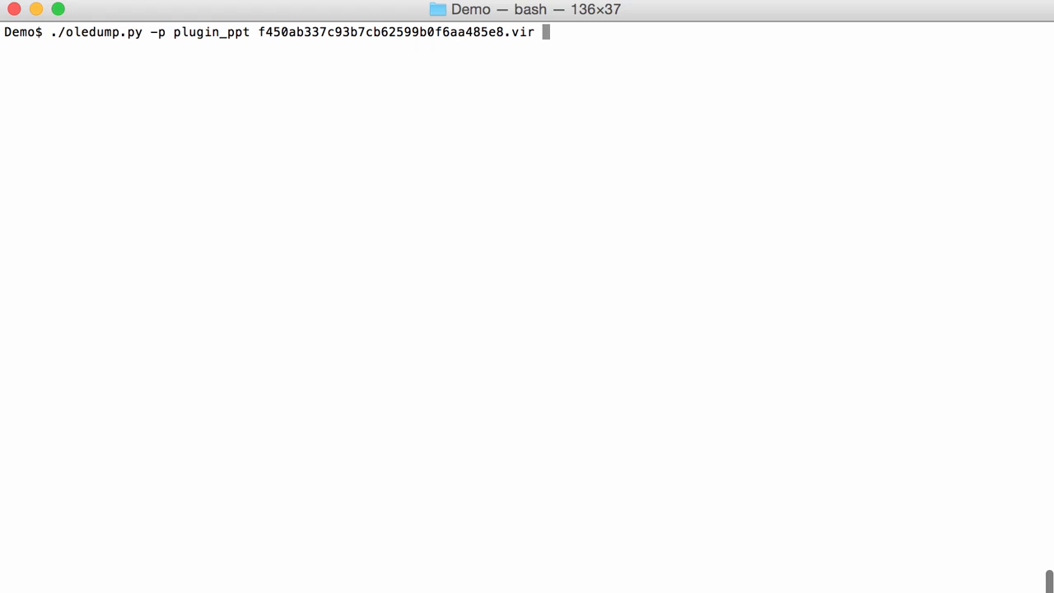
type("| more")
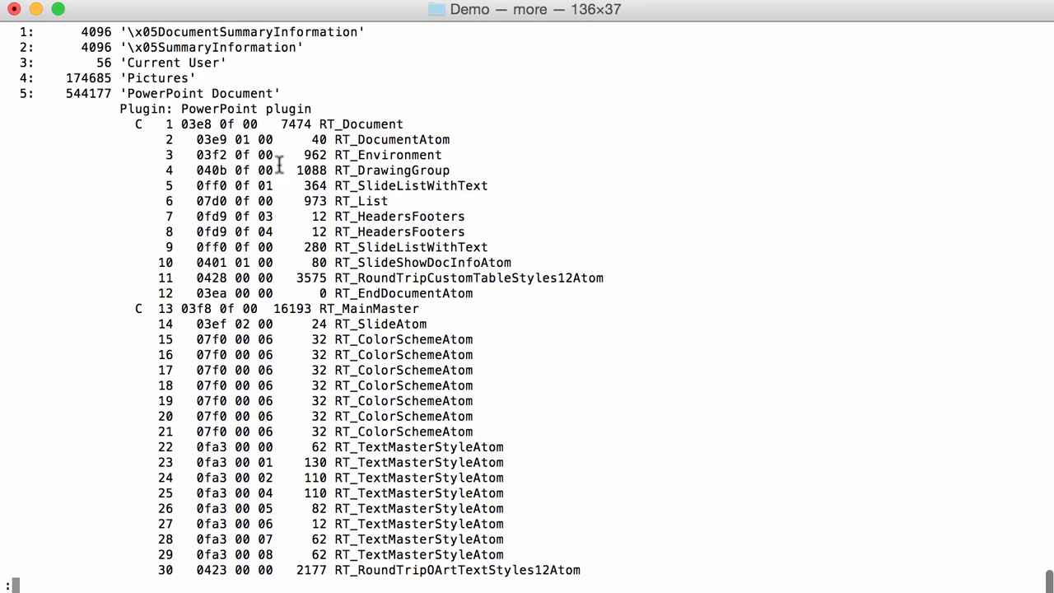
mouse_move(214, 312)
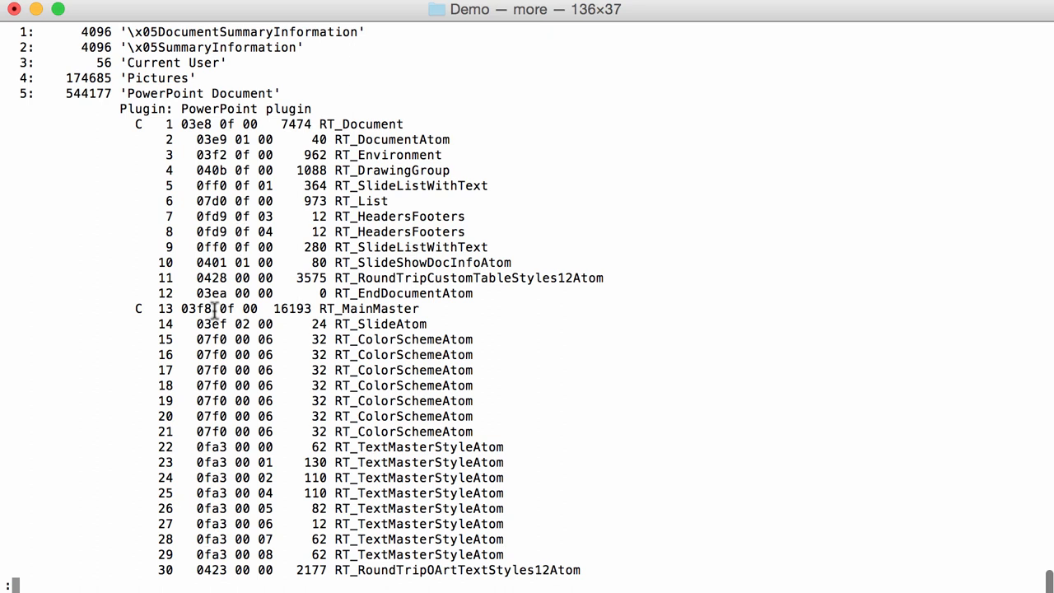
mouse_move(155, 555)
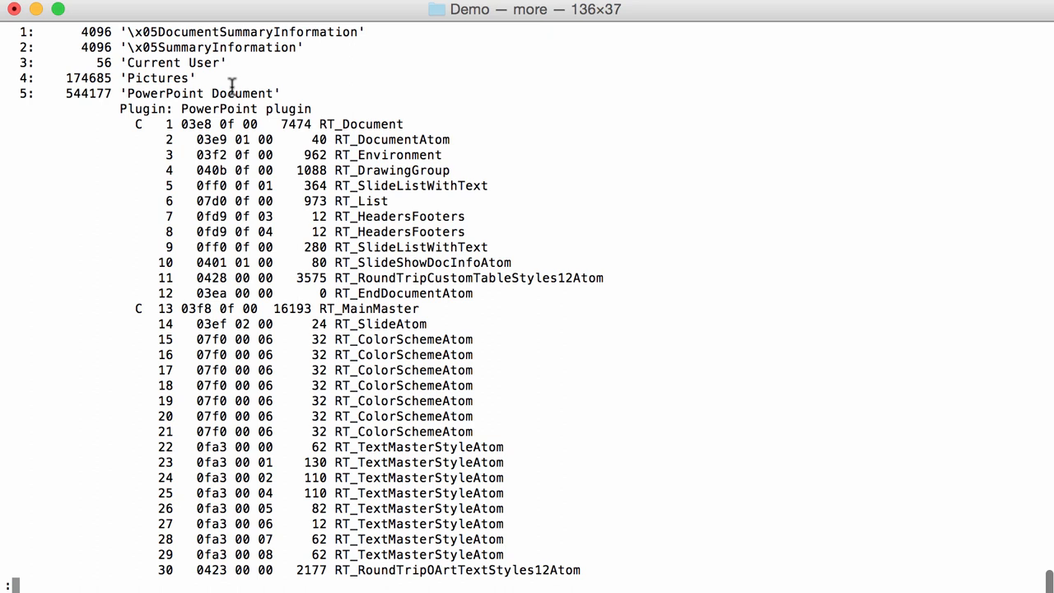
mouse_move(437, 130)
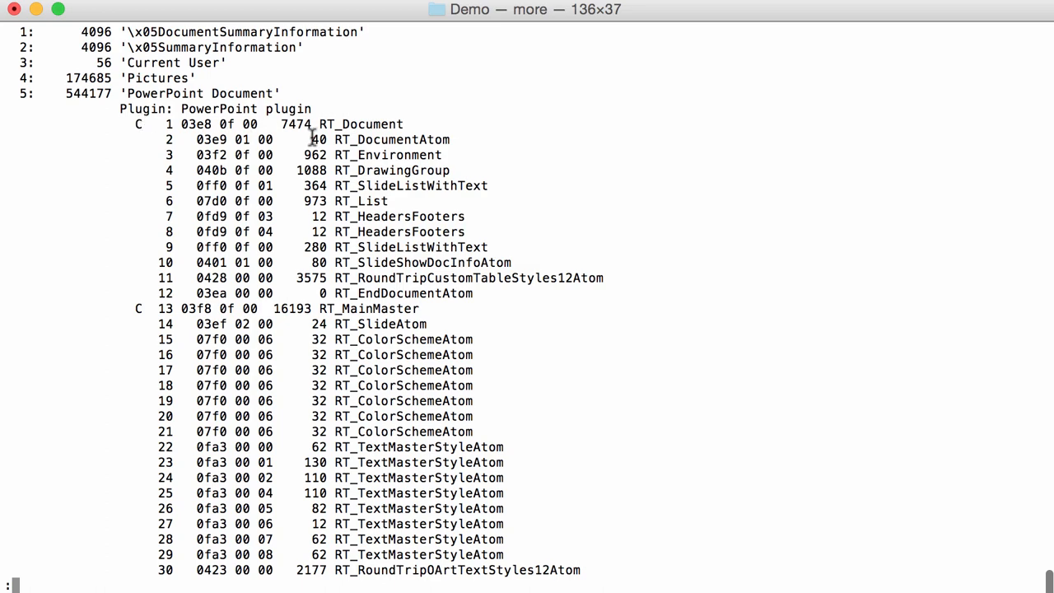
- Page to the listing's end, noting flagged record 441 RT_ExternalOleObjectStg, then clear
scroll("down", 3)
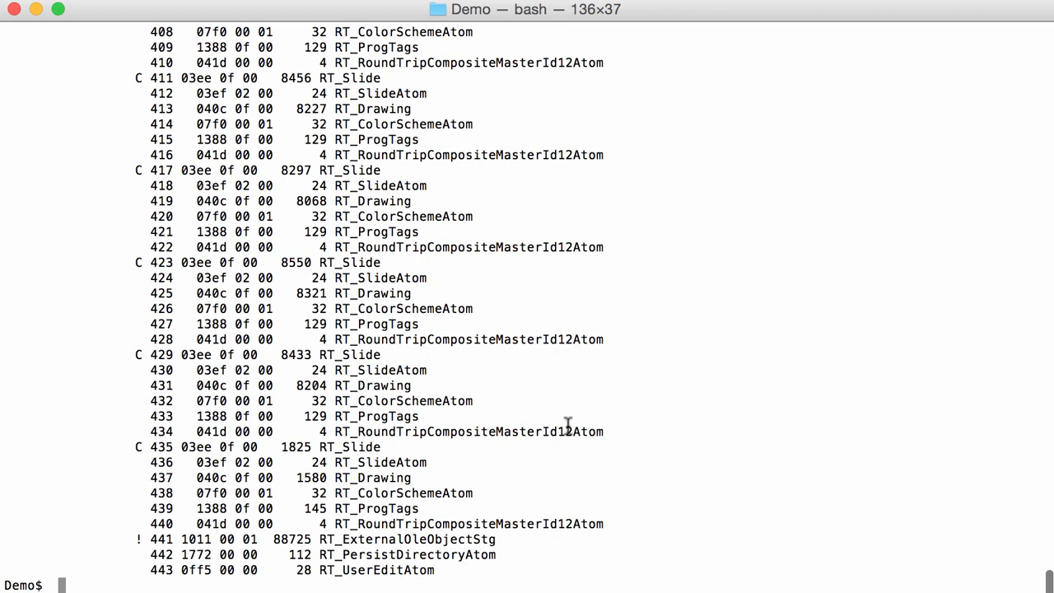
mouse_move(161, 540)
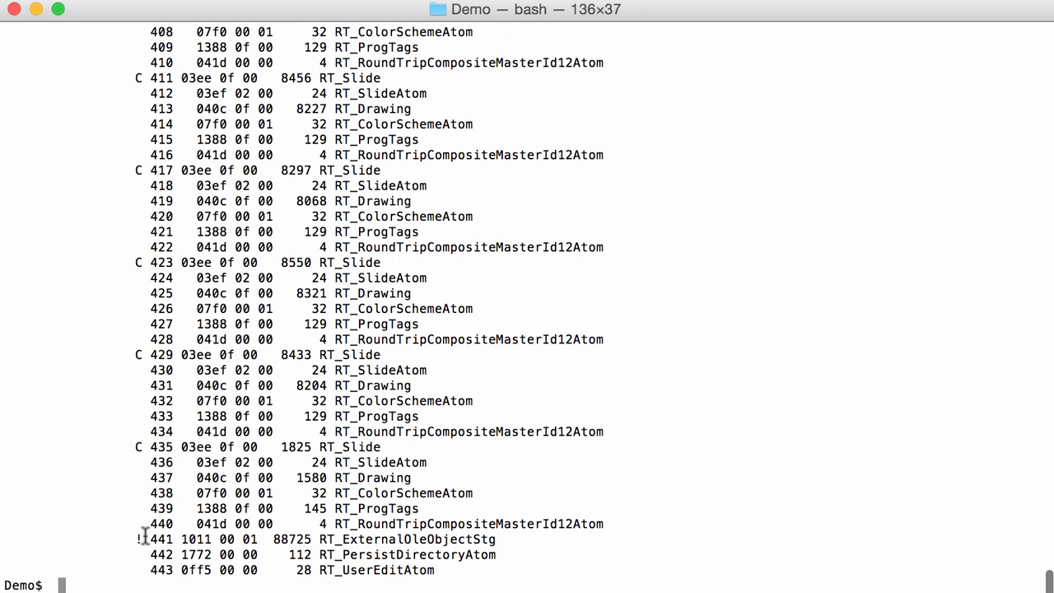
mouse_move(342, 544)
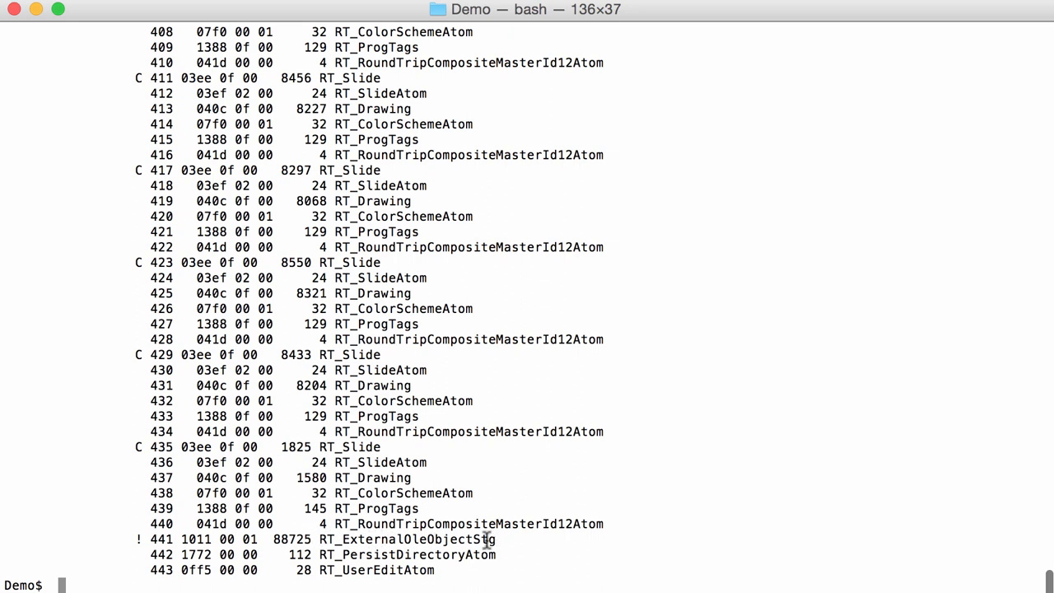
mouse_move(411, 531)
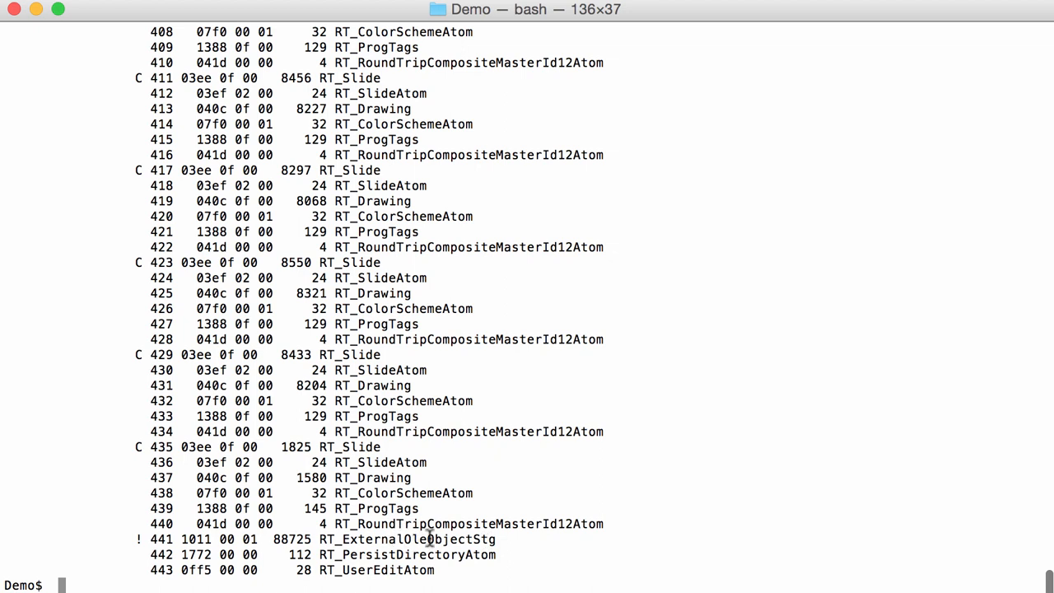
type("c")
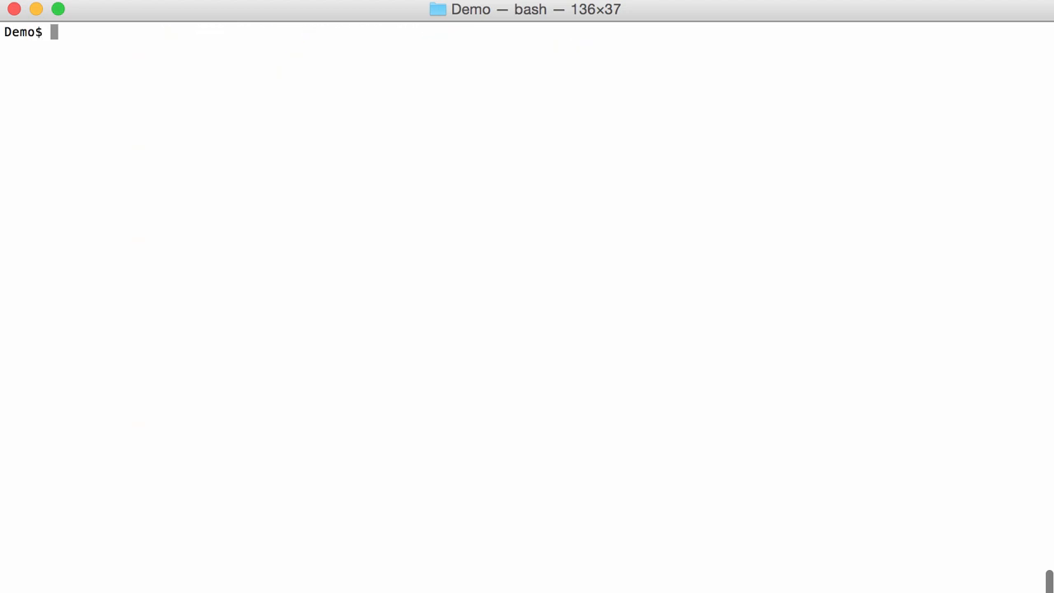
- Add --pluginoptions "-s 441" to the recalled plugin_ppt command, dropping the more pipe
type("./oledump.py -p plugin_ppt f450ab337c93b7cb62599b0f6aa485e8.vir | more")
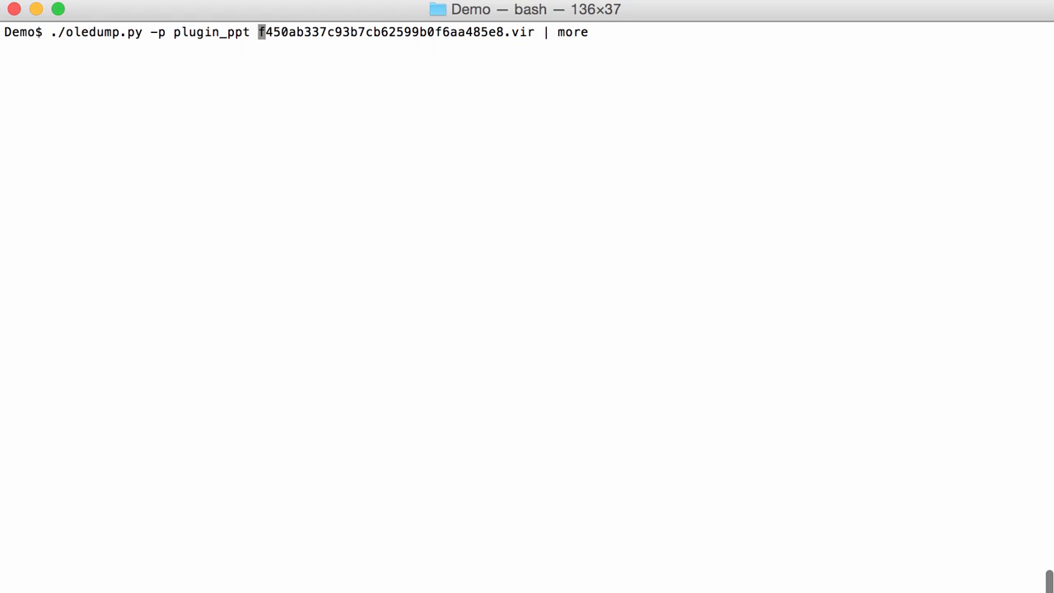
type("--plugino")
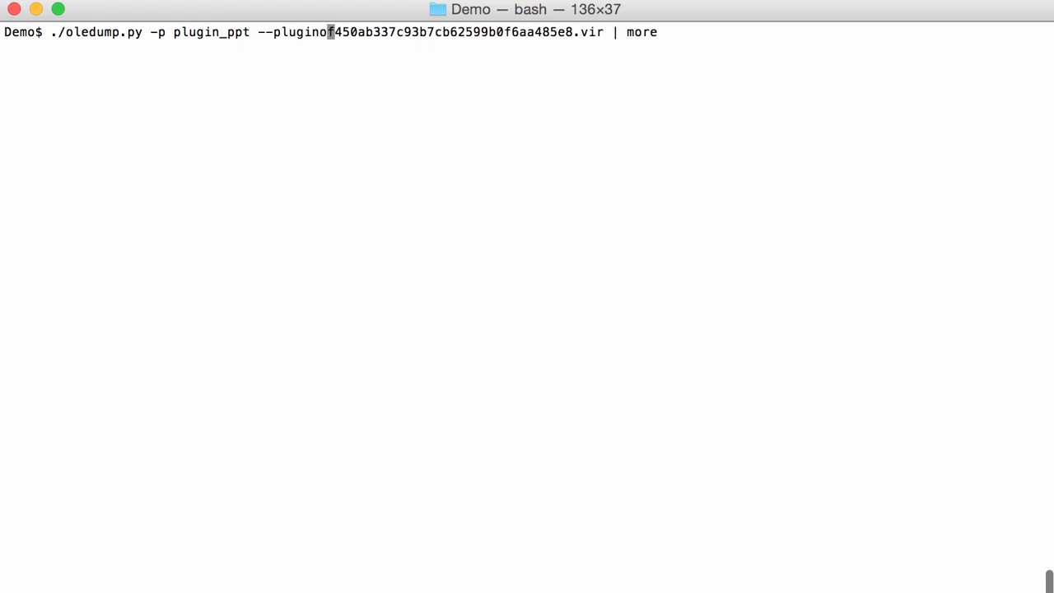
type("ptions")
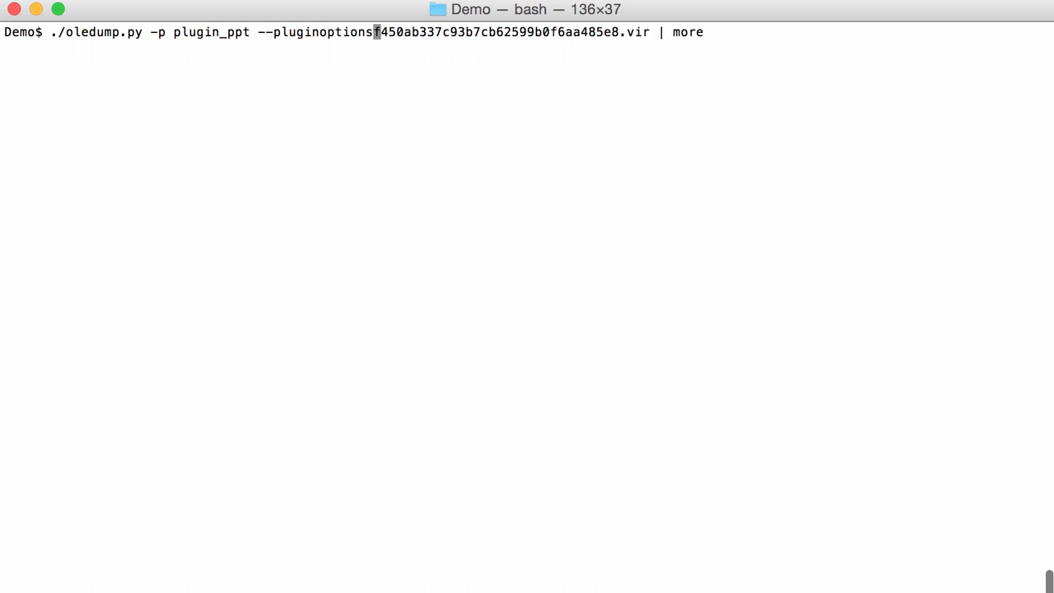
type("\"\"")
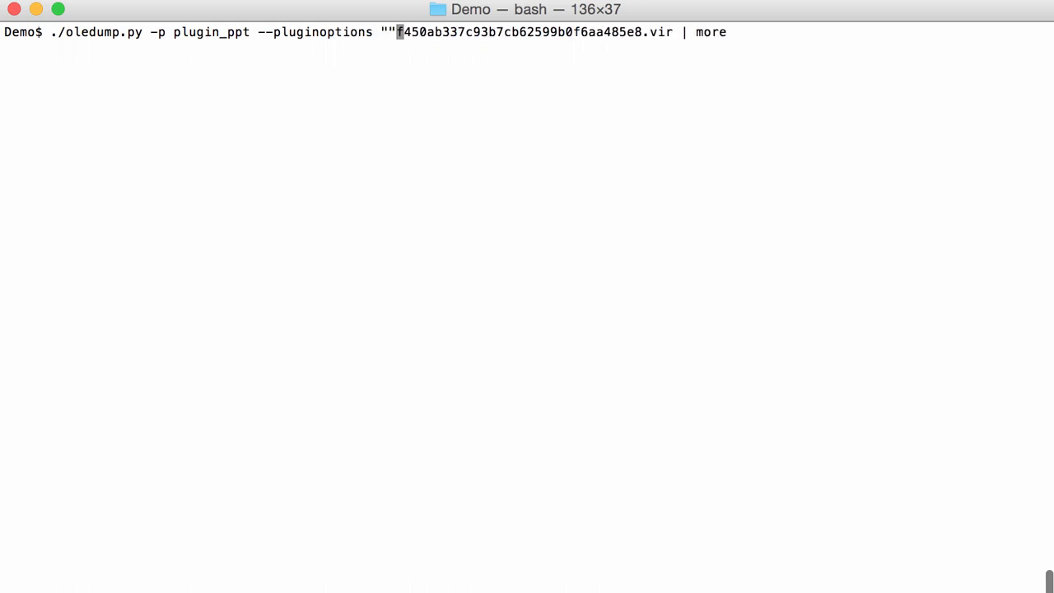
type("-")
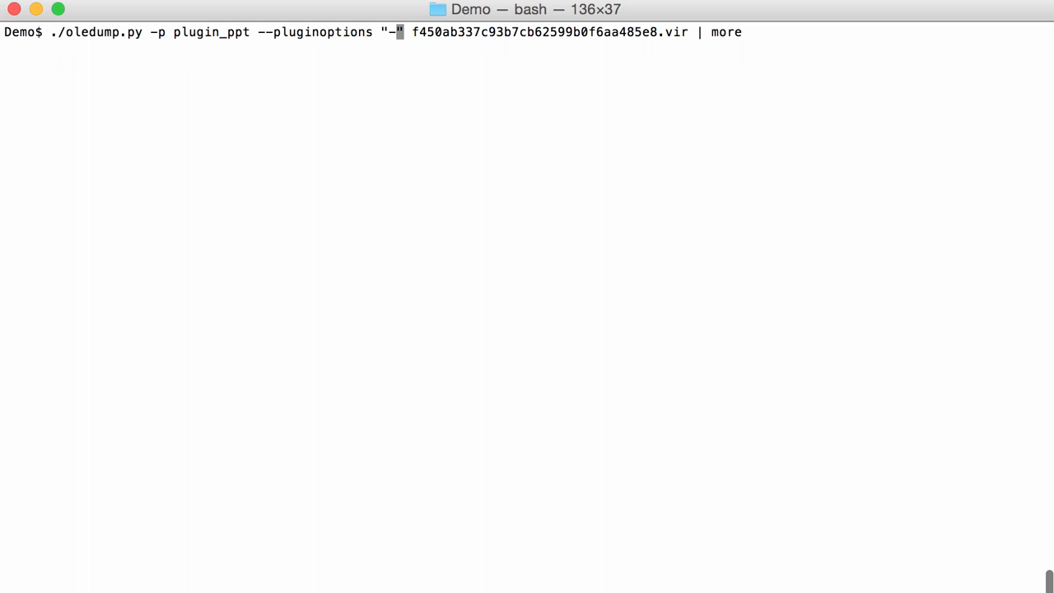
type("s 441")
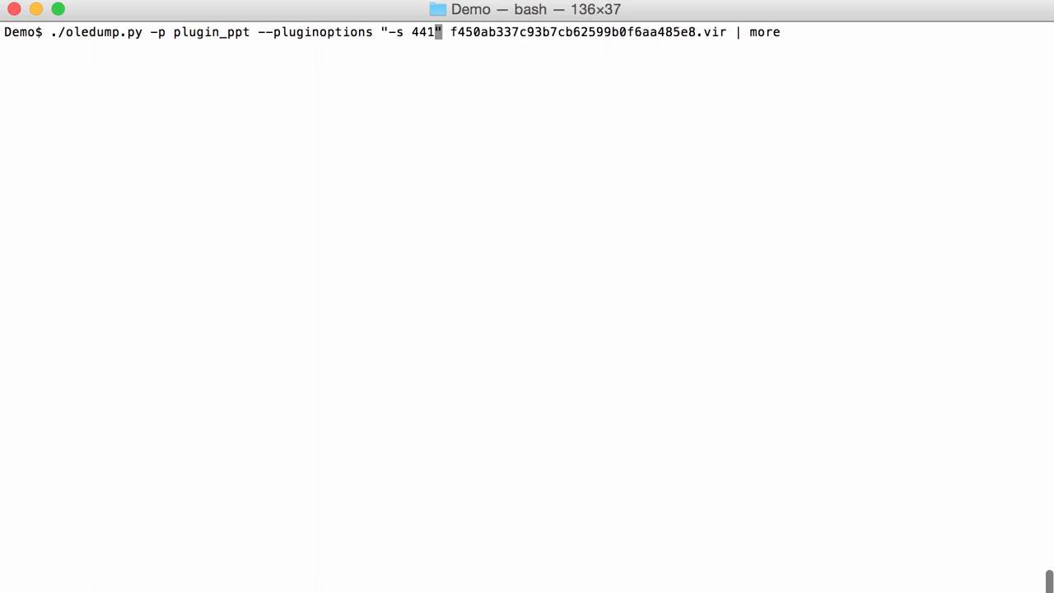
mouse_move(531, 328)
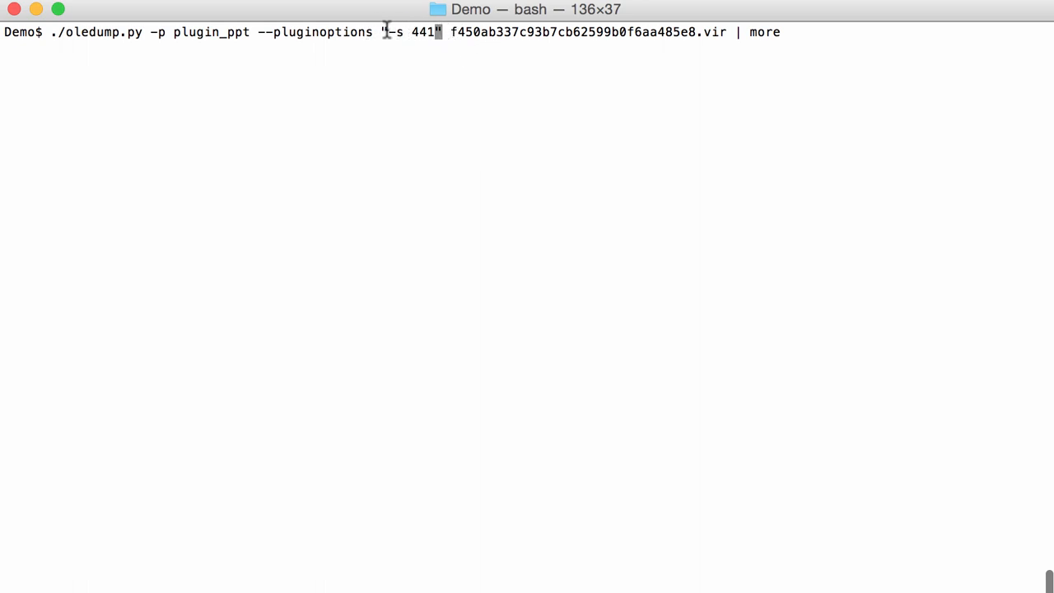
mouse_move(410, 61)
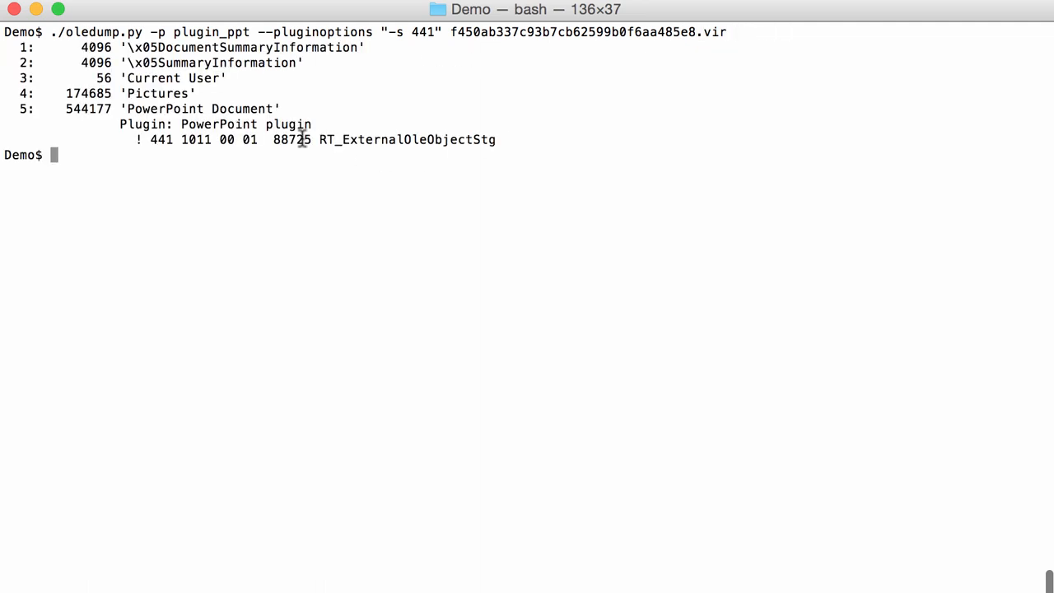
mouse_move(445, 154)
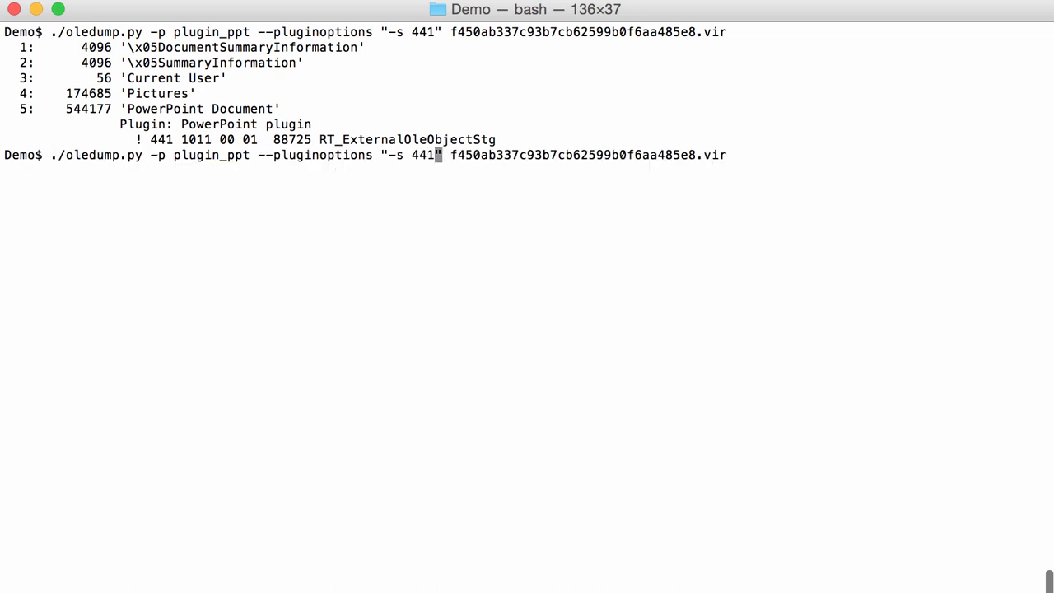
- Add -a to the plugin options, pipe to head for record 441's hex dump, then clear
type("-a")
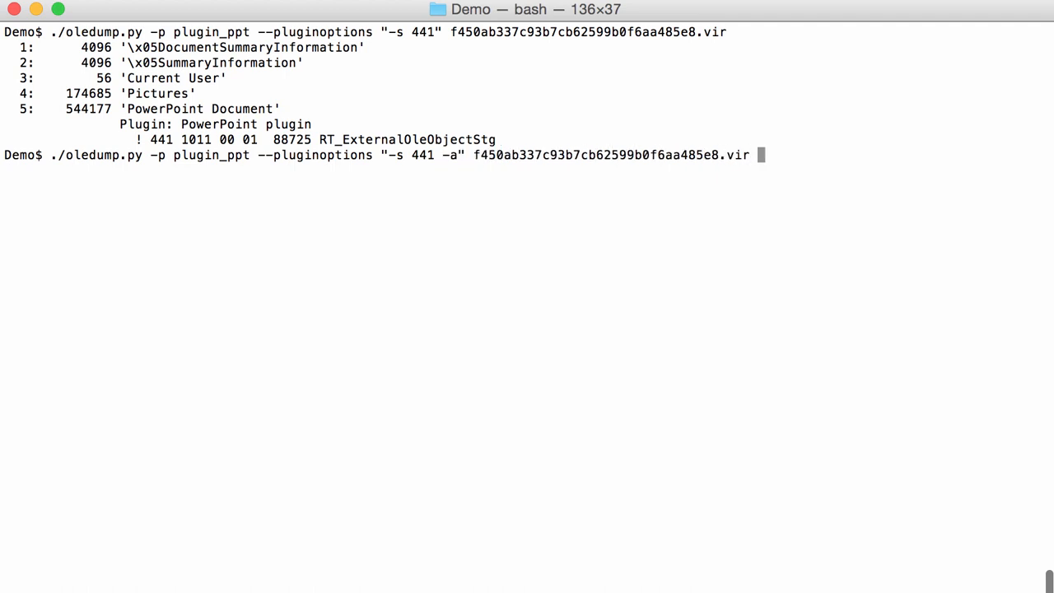
type("| head")
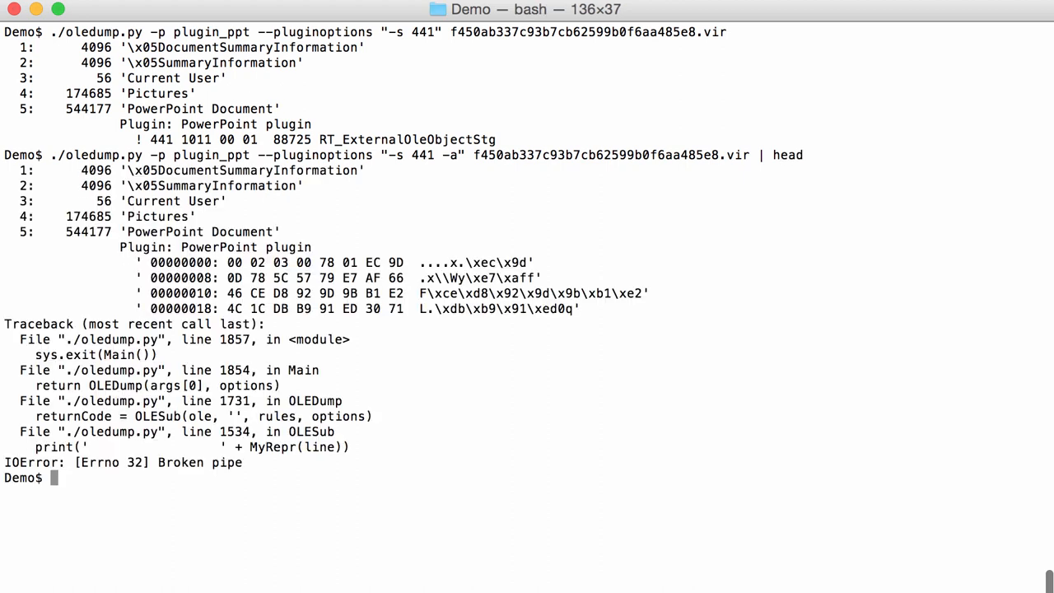
mouse_move(383, 327)
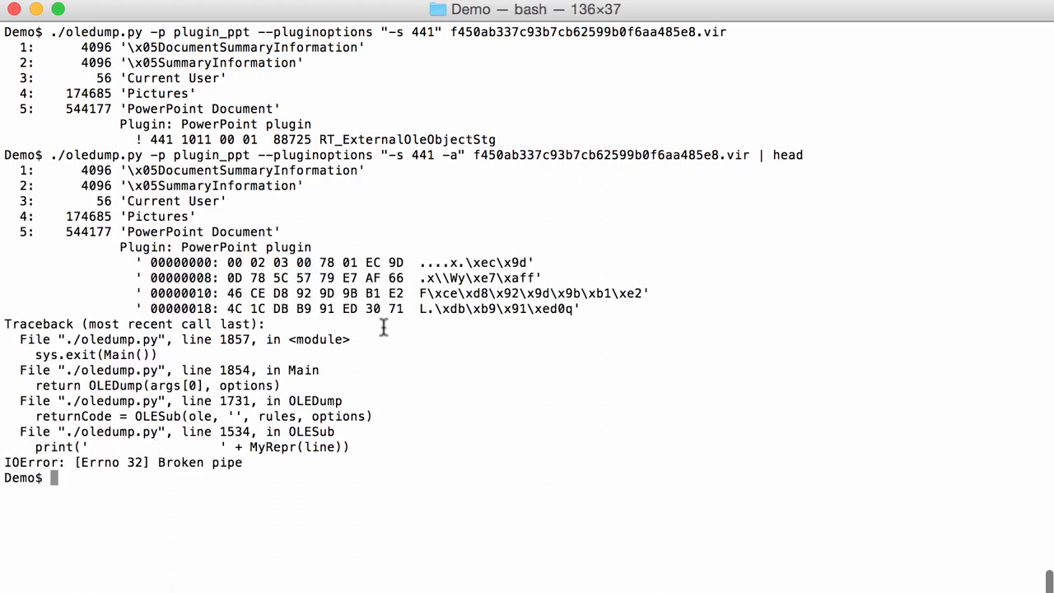
mouse_move(305, 311)
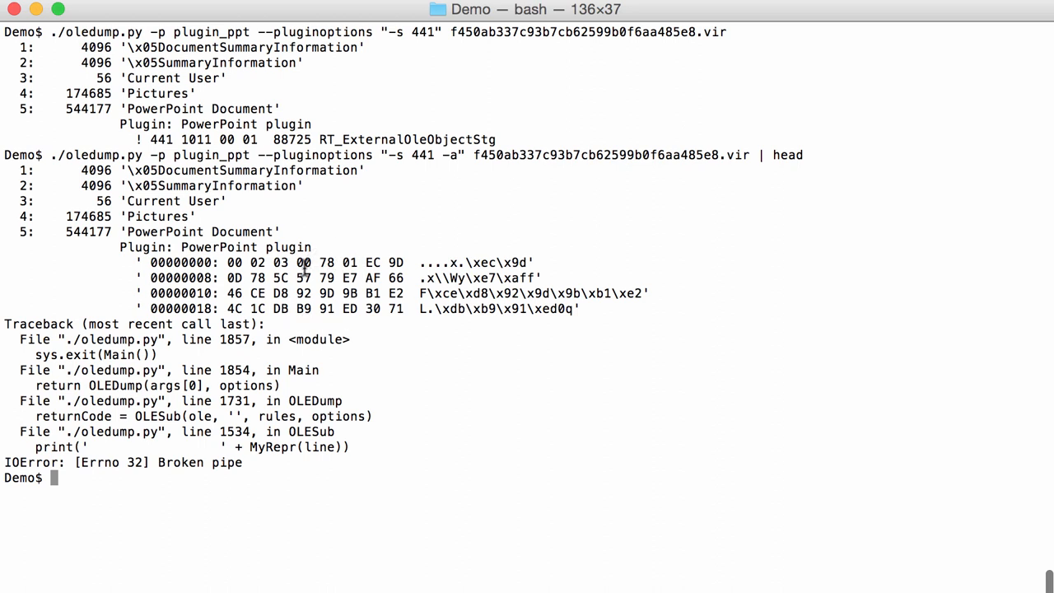
mouse_move(313, 296)
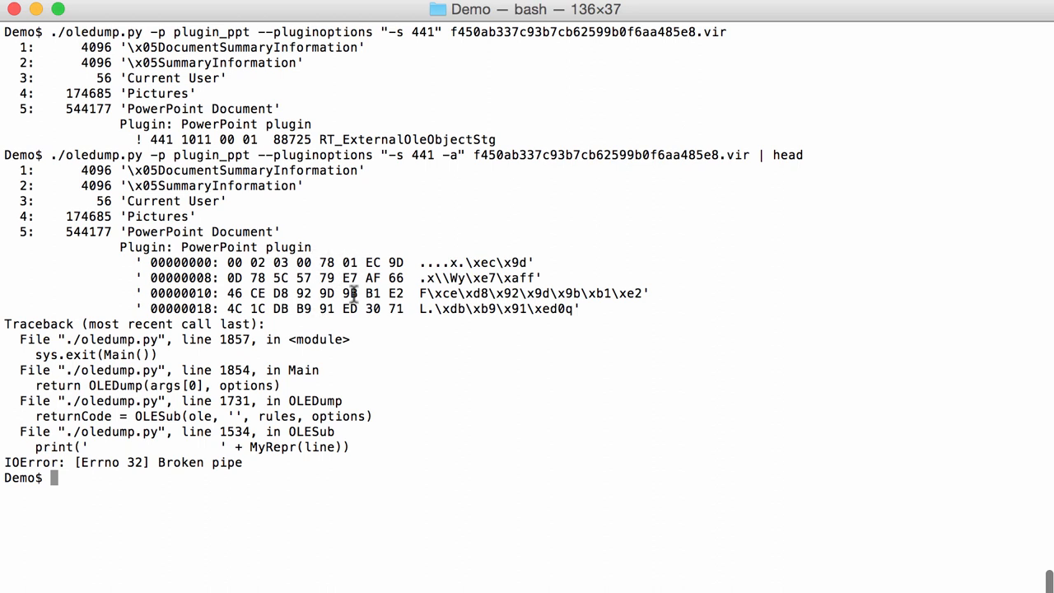
type("clear")
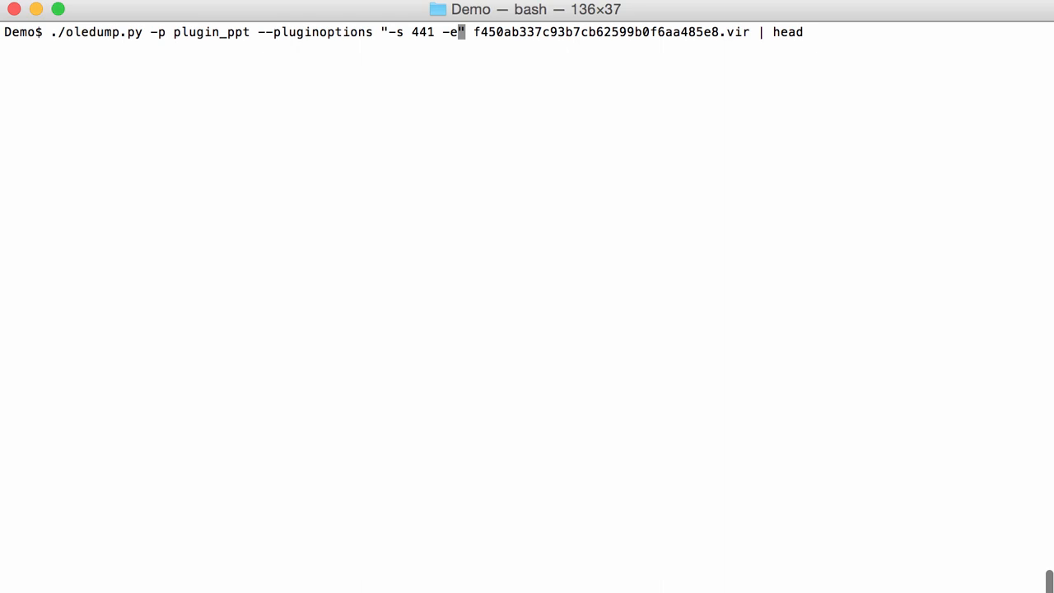
- Run plugin_ppt with -e to decompress record 441's embedded object, scrolling its output
key("Return")
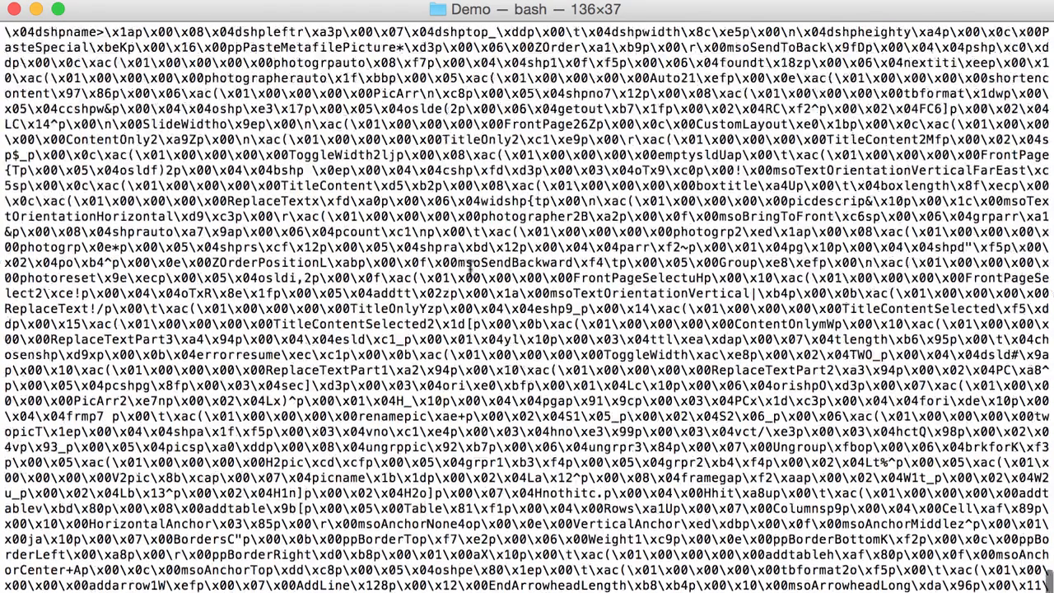
scroll("down", 3)
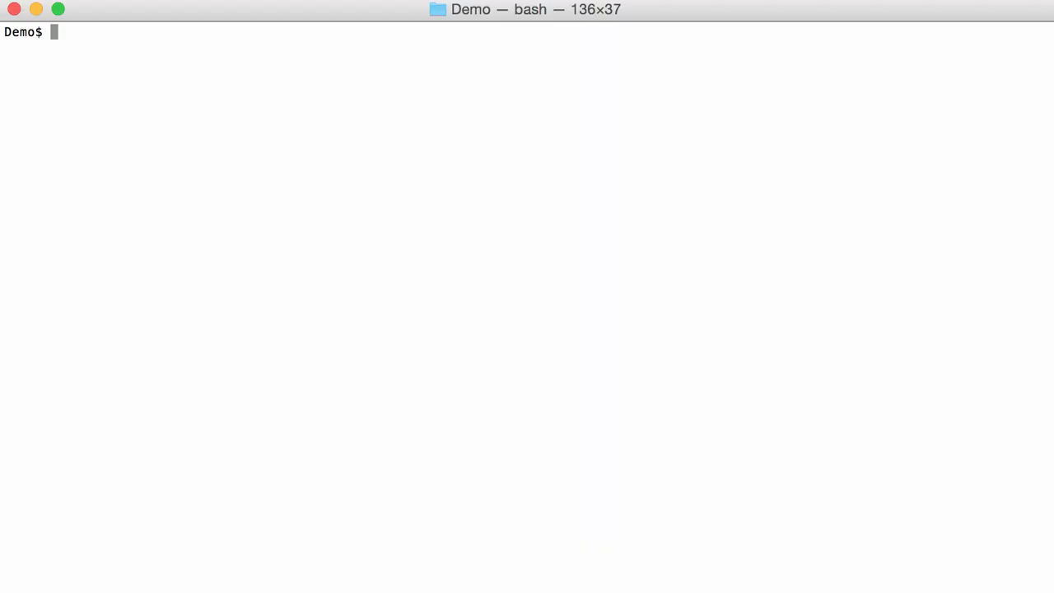
- Run plugin_ppt with "-s 441 -e" on the .vir sample, piped to more
type("./oledump.py -p plugin_ppt --pluginoptions \"-s 441 -e\" f450ab337c93b7cb62599b0f6aa485e8.vir |")
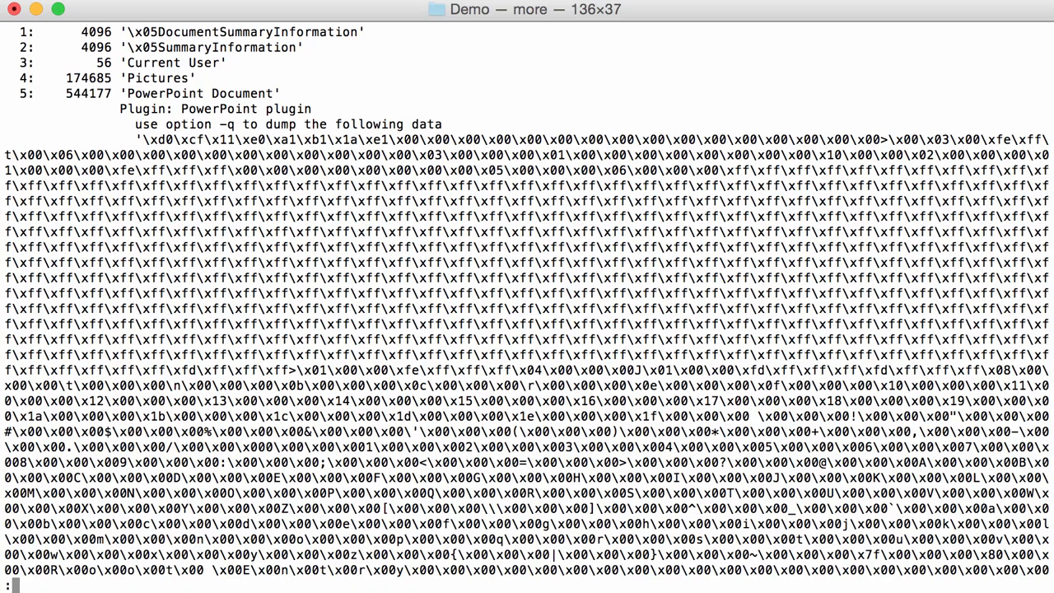
mouse_move(306, 294)
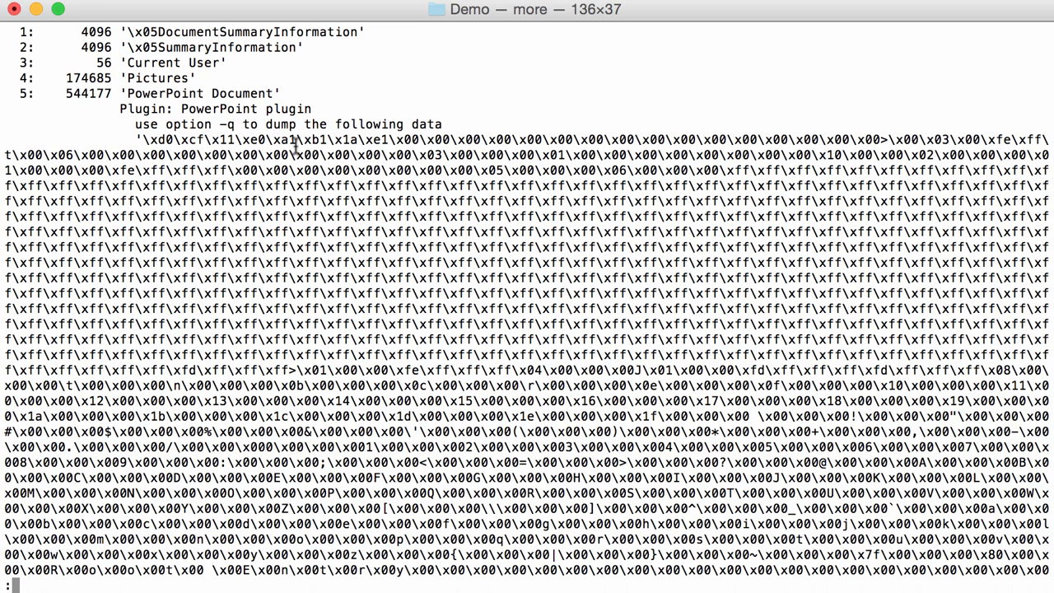
mouse_move(187, 147)
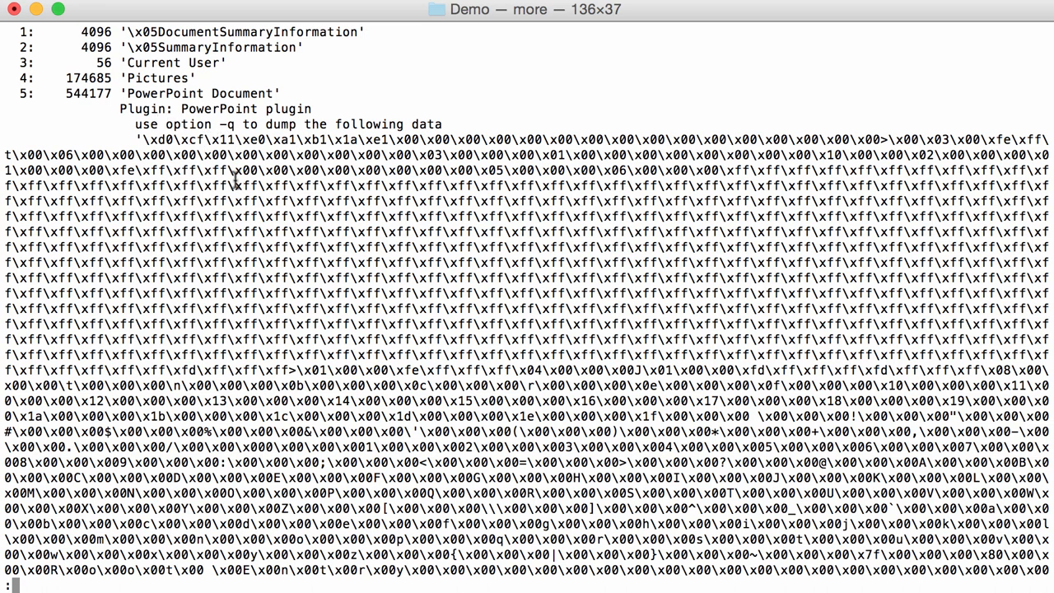
mouse_move(342, 401)
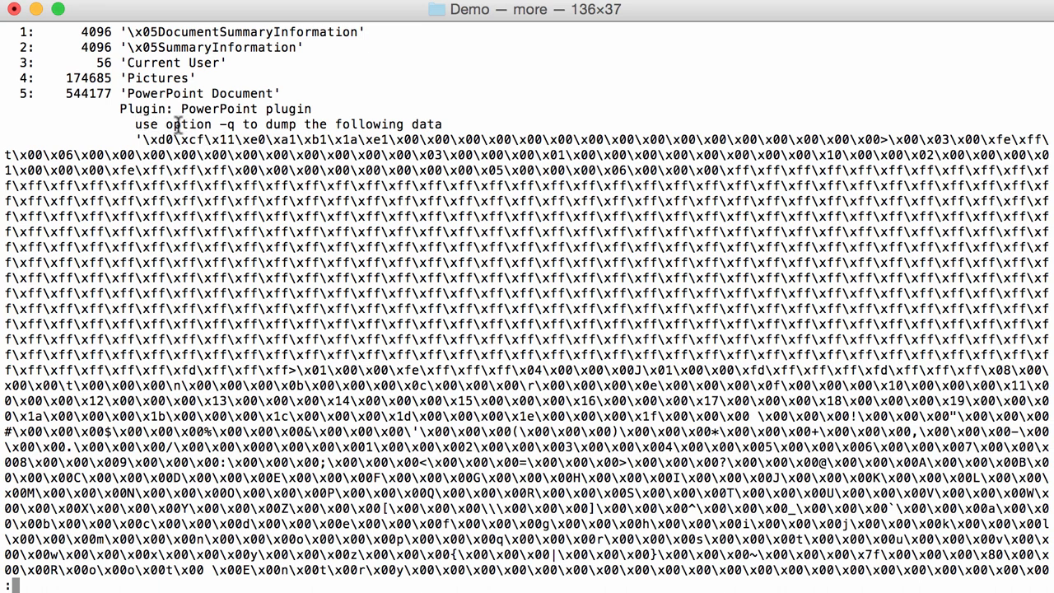
mouse_move(463, 131)
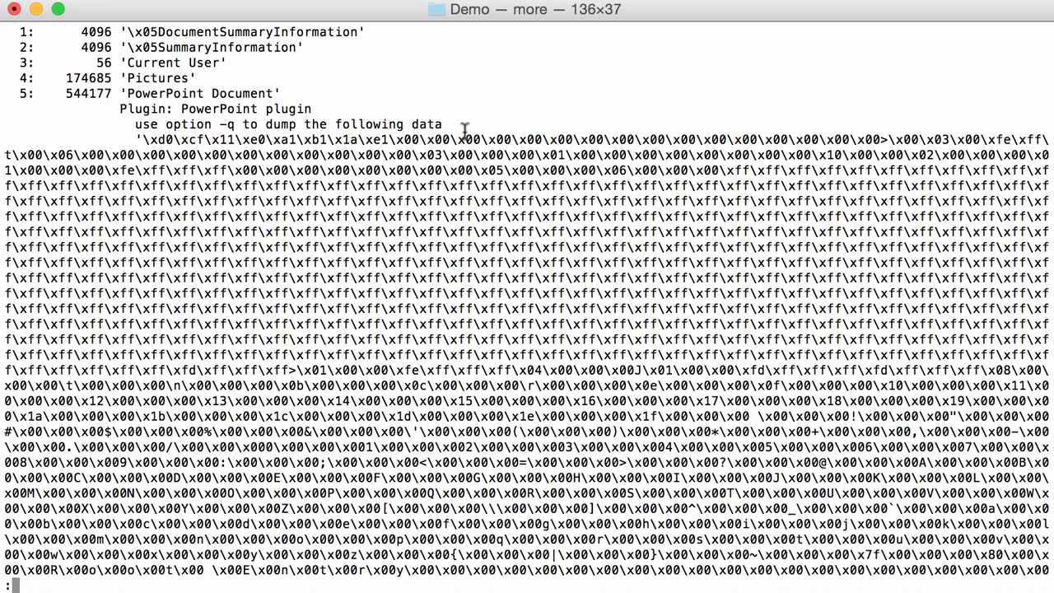
mouse_move(321, 294)
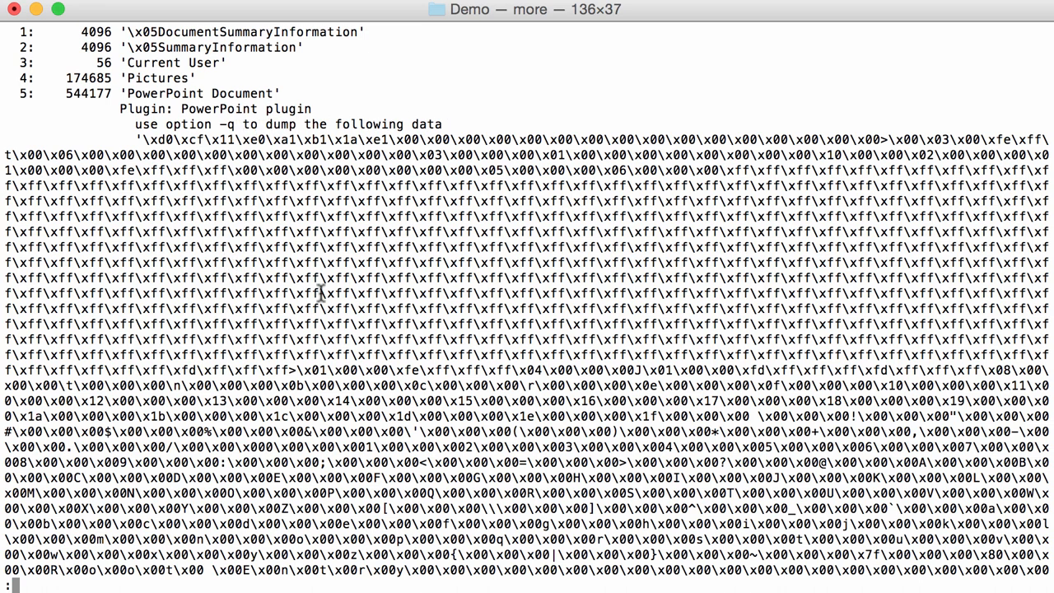
mouse_move(202, 214)
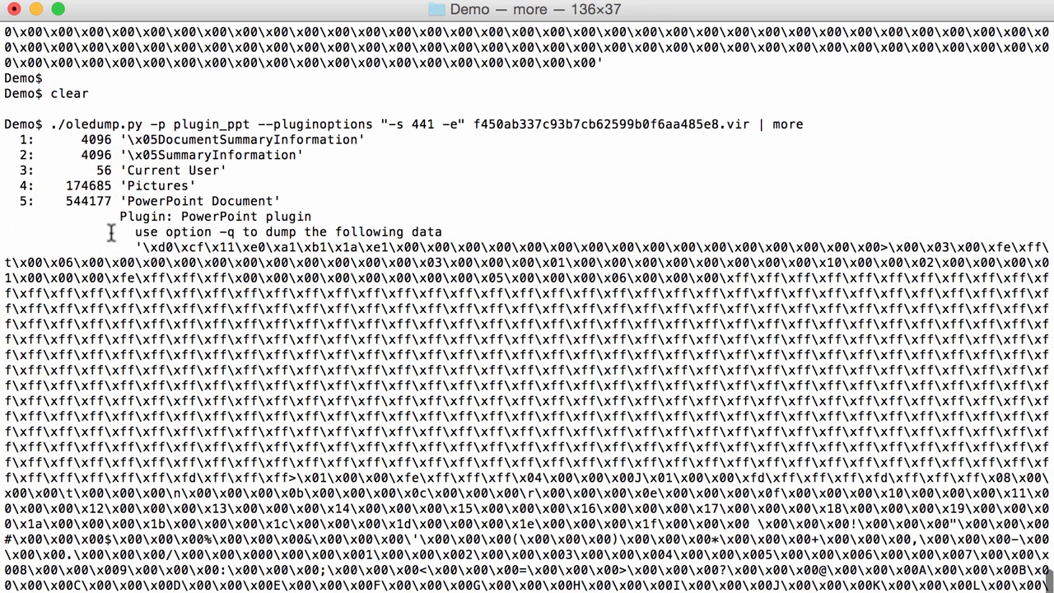
mouse_move(148, 249)
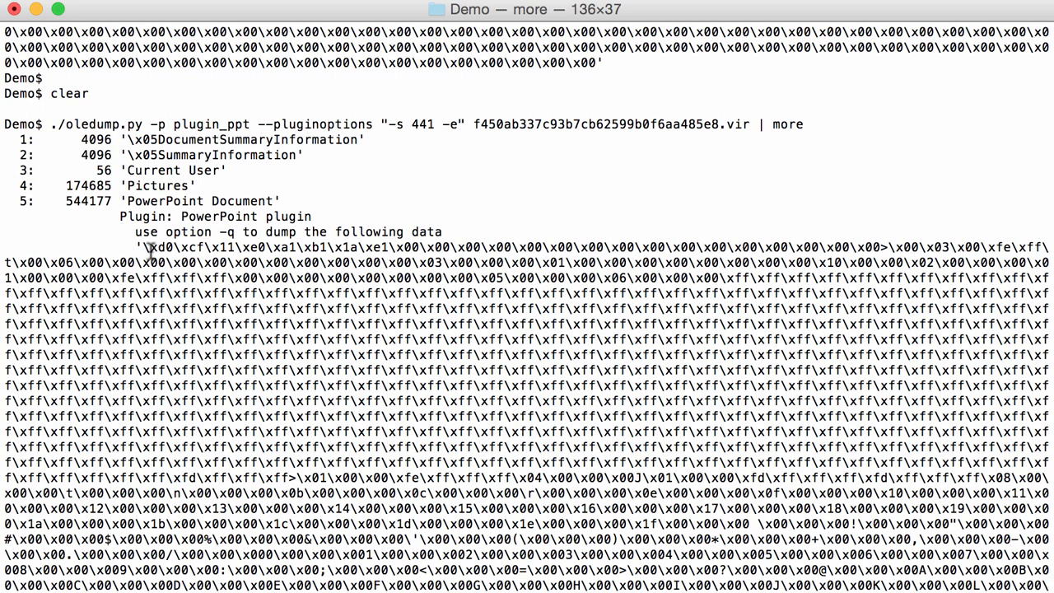
mouse_move(237, 390)
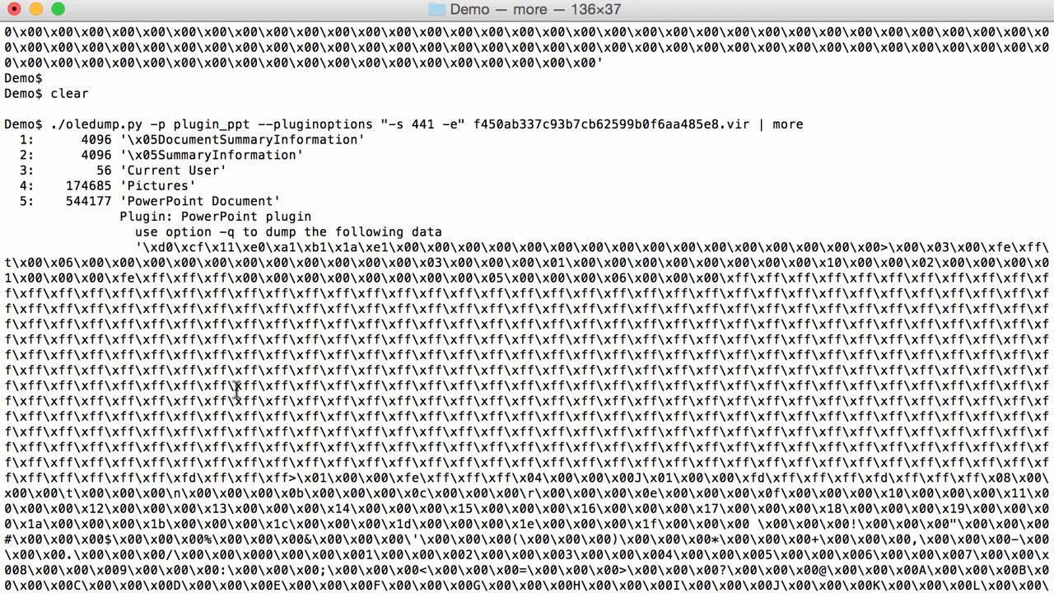
mouse_move(147, 178)
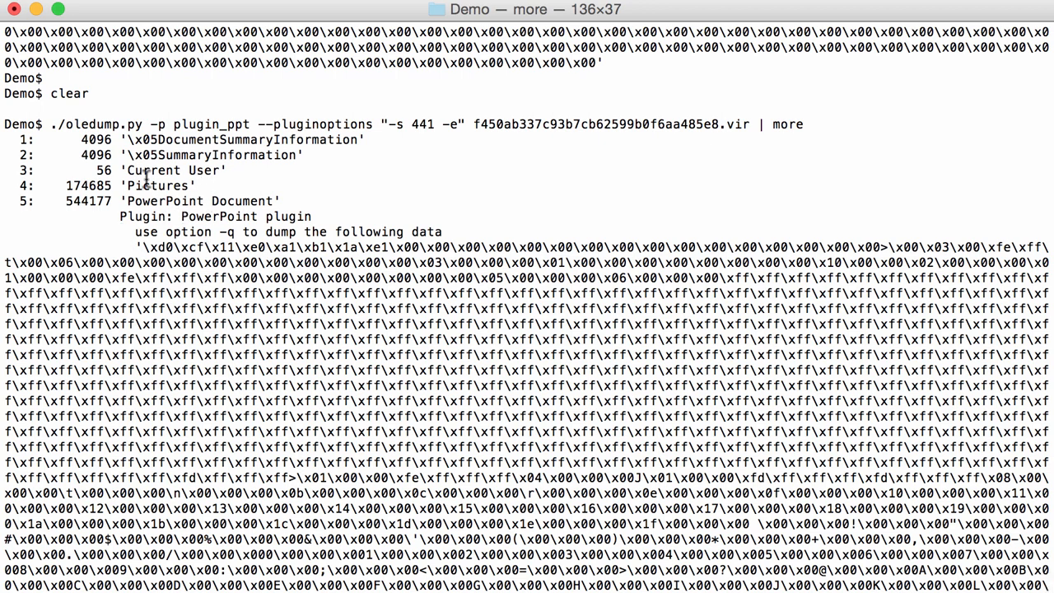
mouse_move(44, 132)
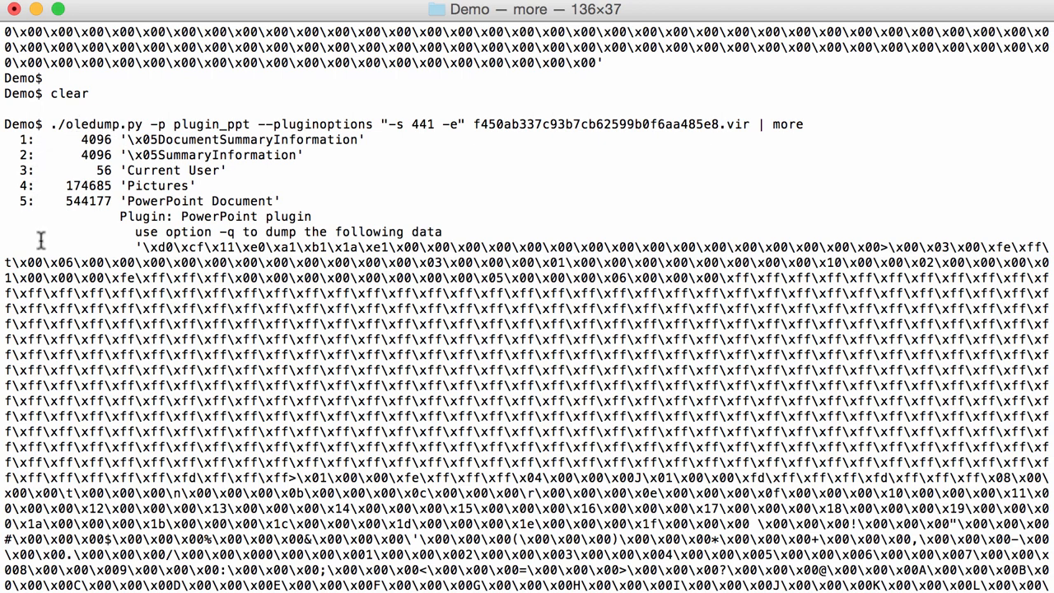
mouse_move(61, 220)
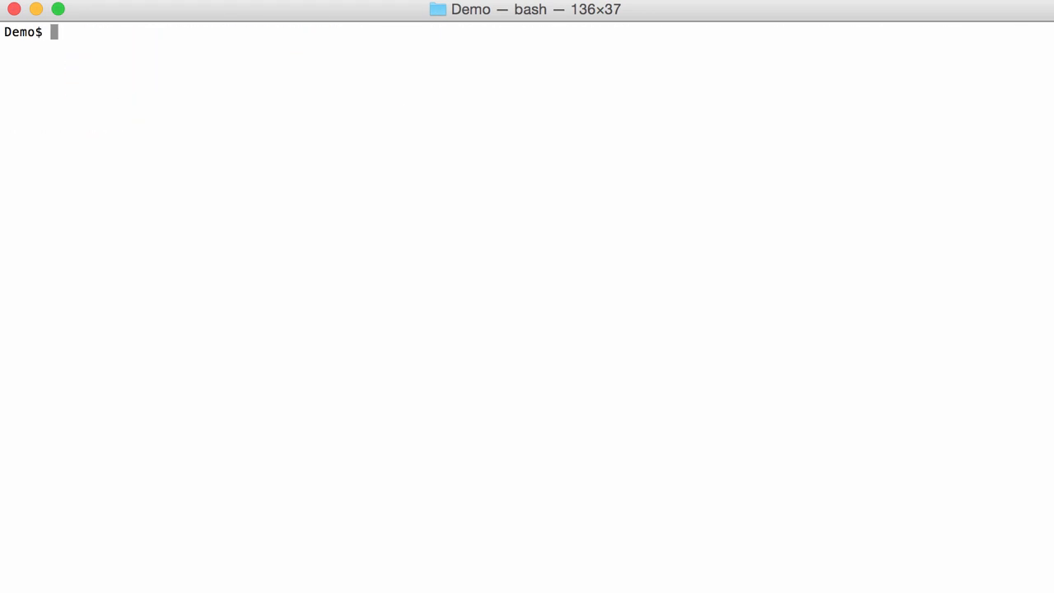
- Insert -q into the plugin_ppt command to dump raw object data, then clear
type("./oledump.py -p plugin_ppt --pluginoptions \"-s 441 -a\" f450ab337c93b7cb62599b0f6aa485e8.vir | more")
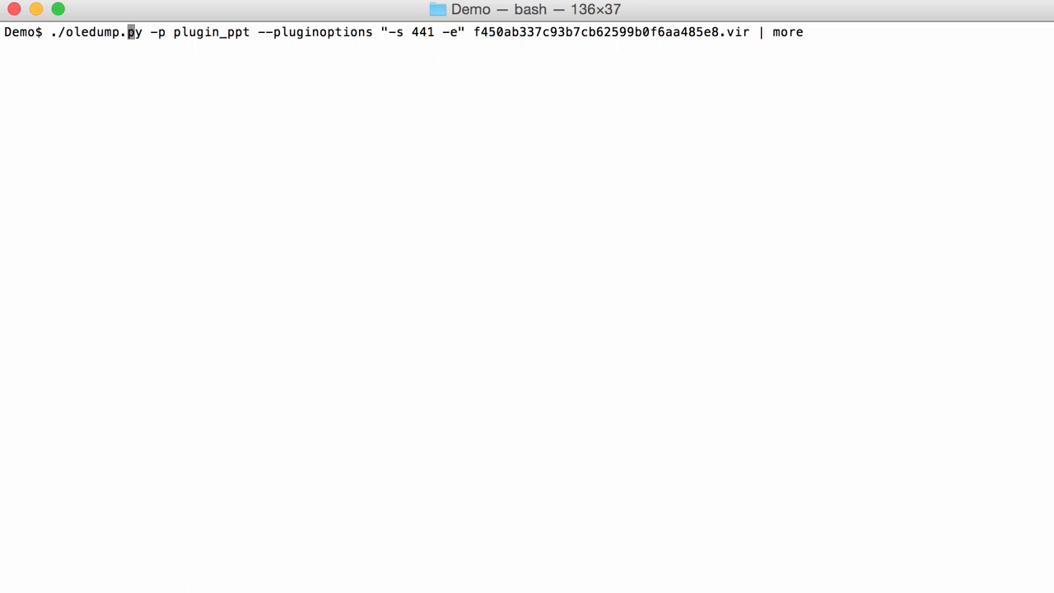
type("-q")
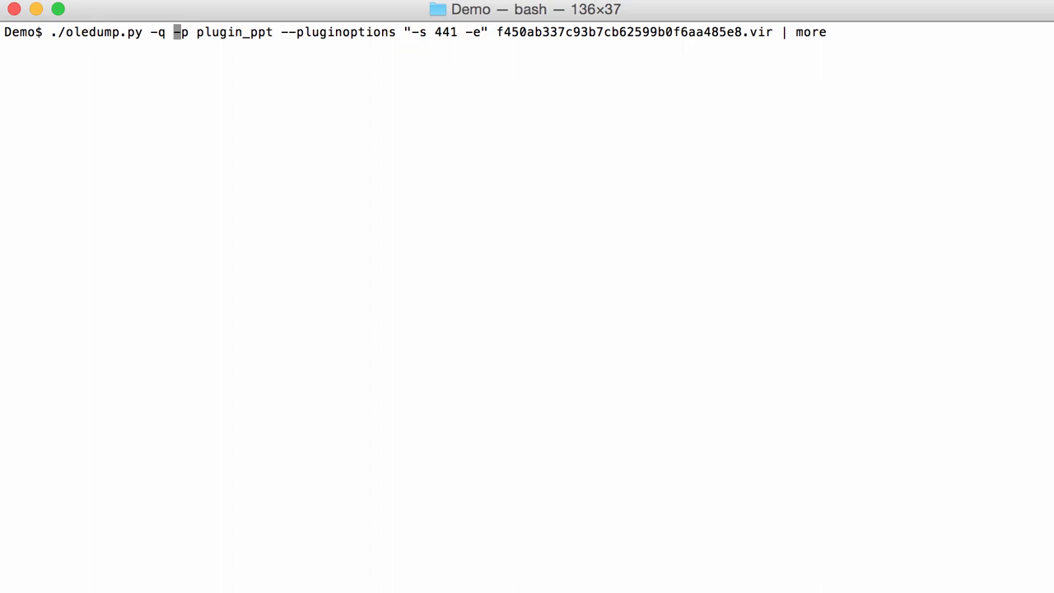
mouse_move(290, 39)
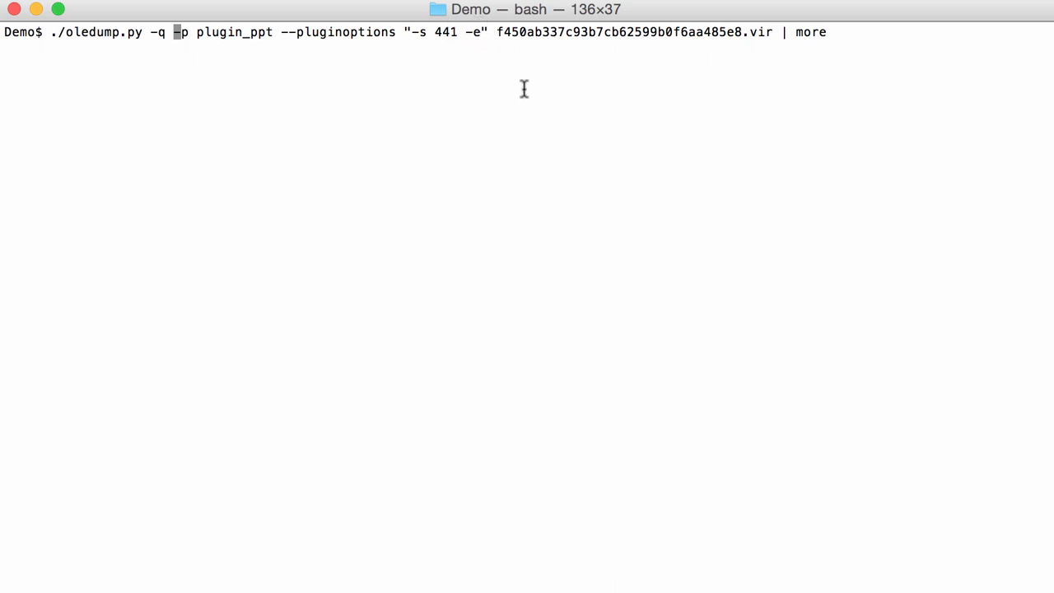
mouse_move(546, 98)
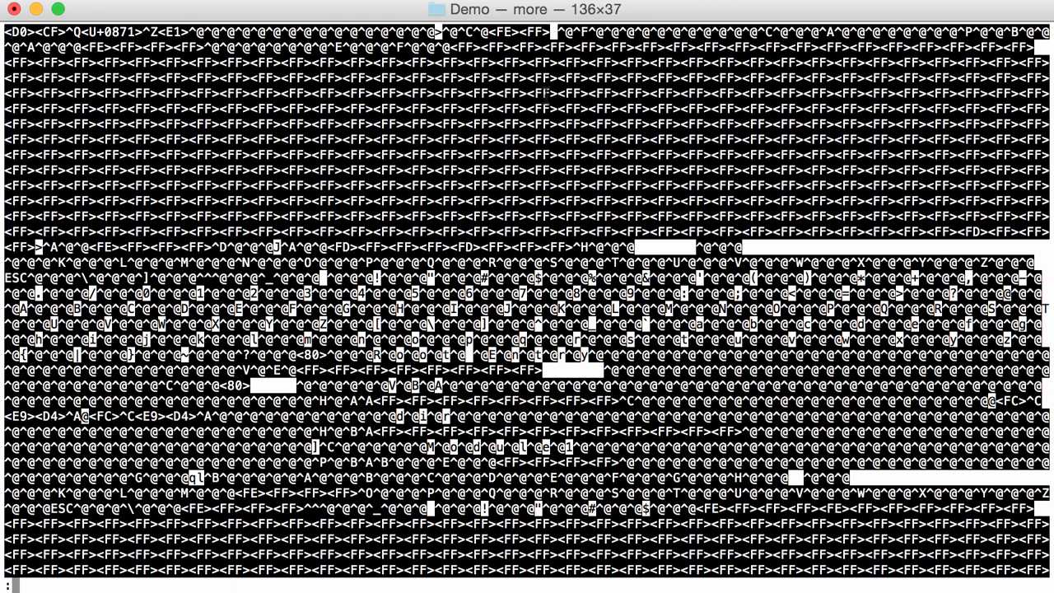
type("cle")
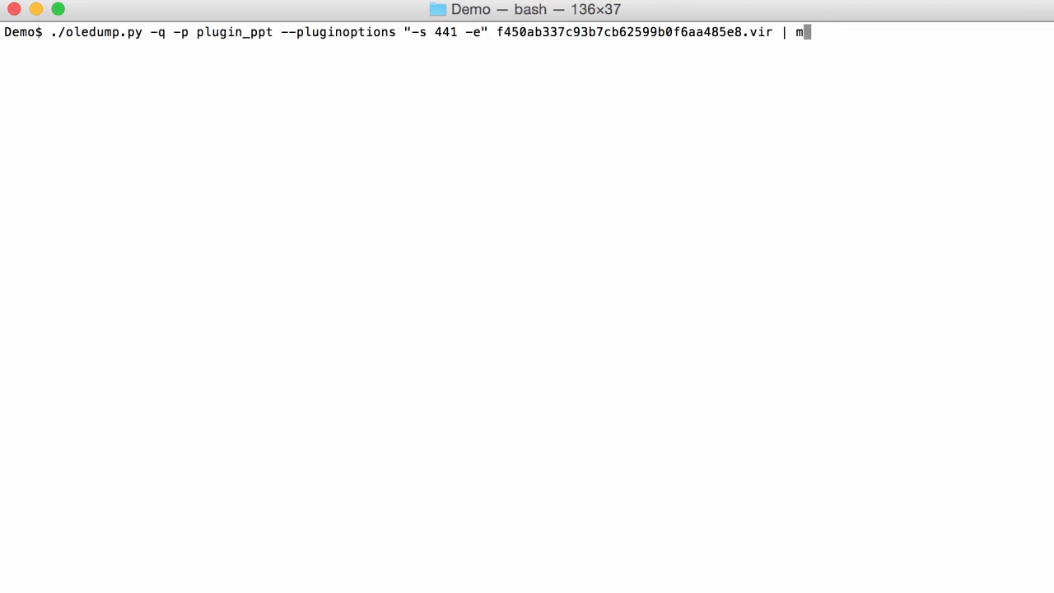
- Pipe the quiet extracted output into oledump.py, then append -s 3 -v
type("./oledump.py")
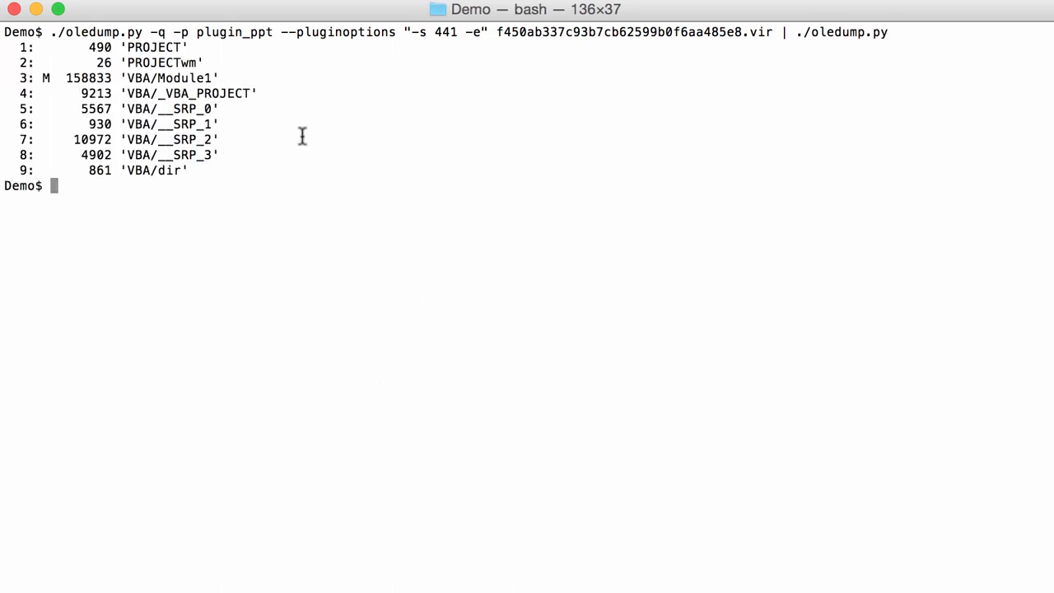
mouse_move(384, 119)
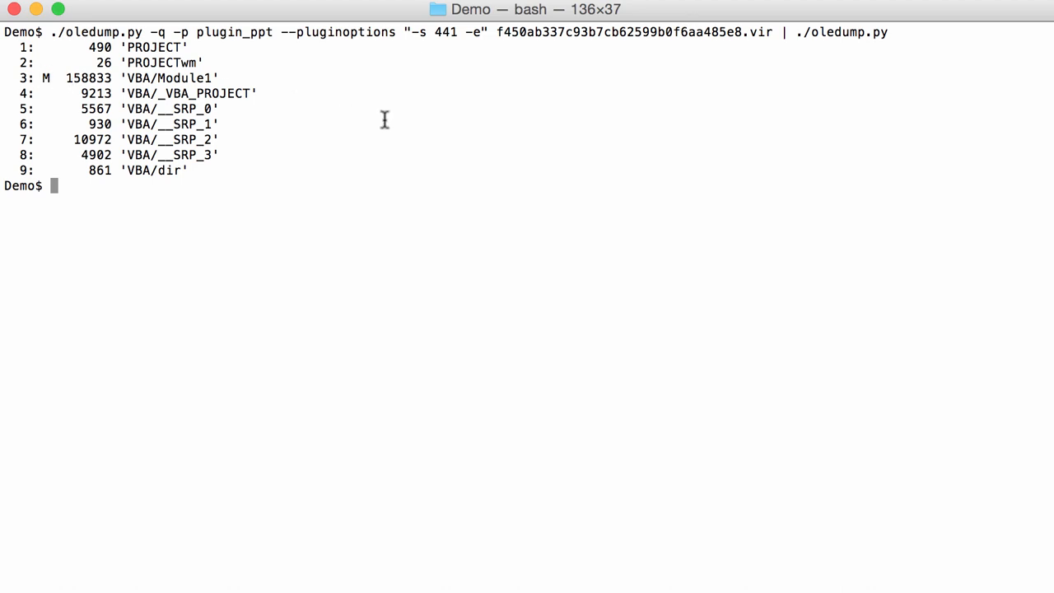
type("./oledump.py -q -p plugin_ppt --pluginoptions \"-s 441 -e\" f450ab337c93b7cb62599b0f6aa485e8.vir | ./oledump.py -s")
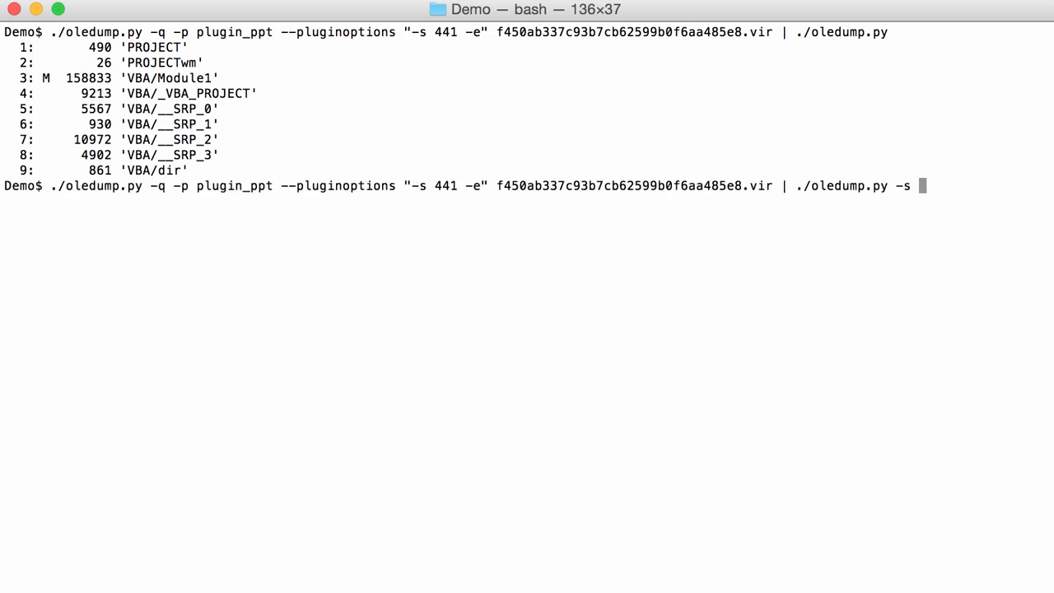
type("3 -v")
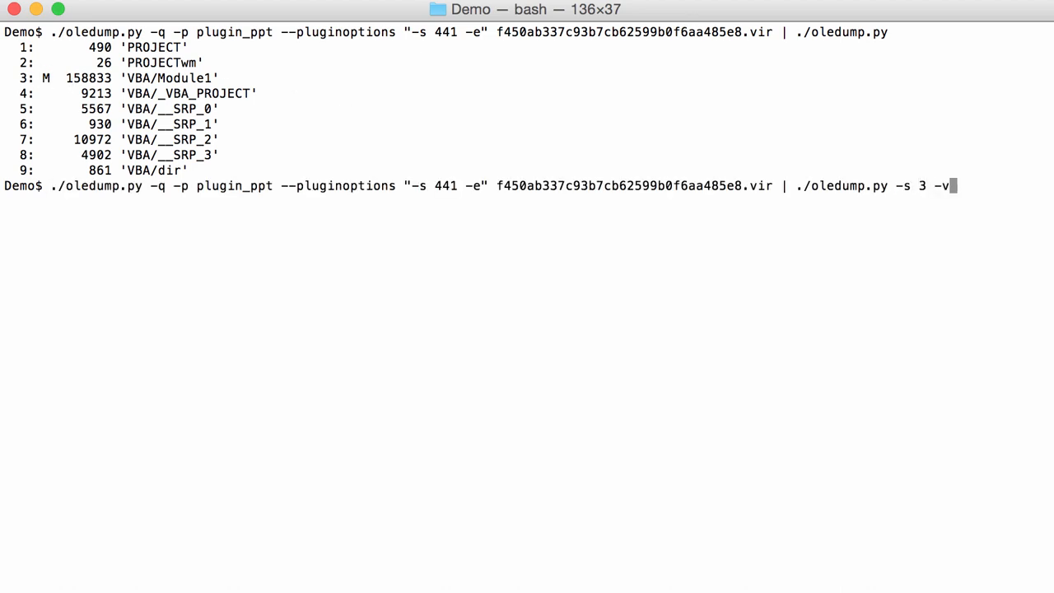